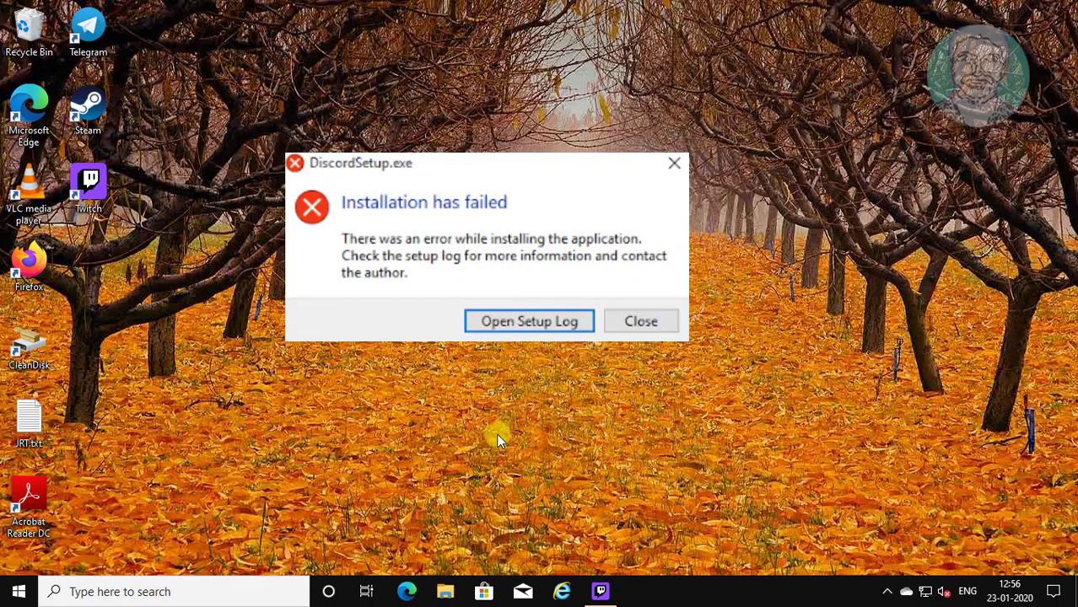
# Step: Dismiss the 'Installation has failed' error and bring up File Explorer at Quick access
pyautogui.click(640, 321)
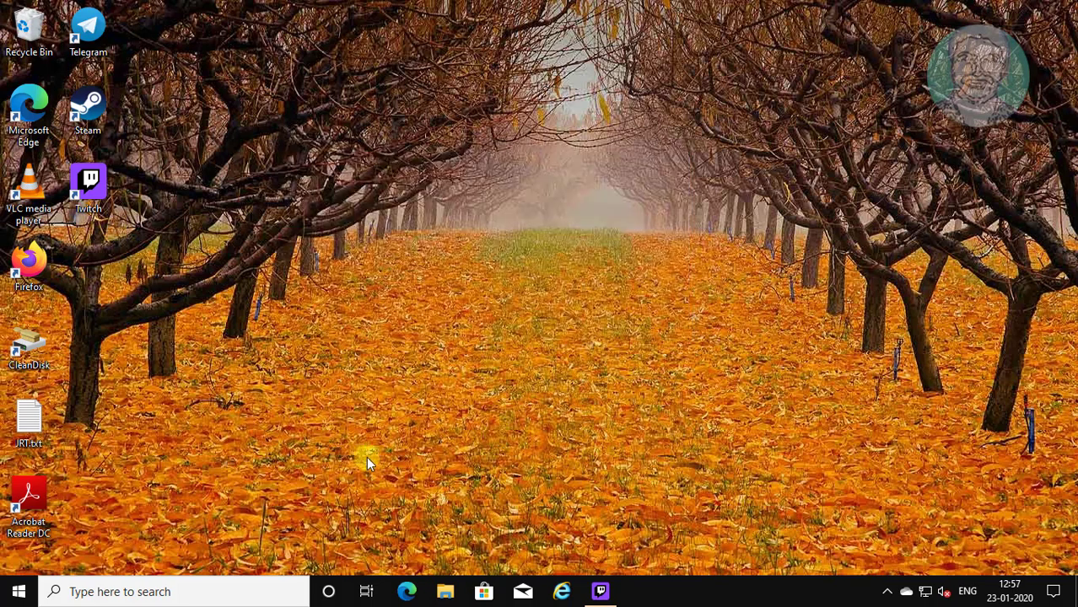
pyautogui.click(445, 592)
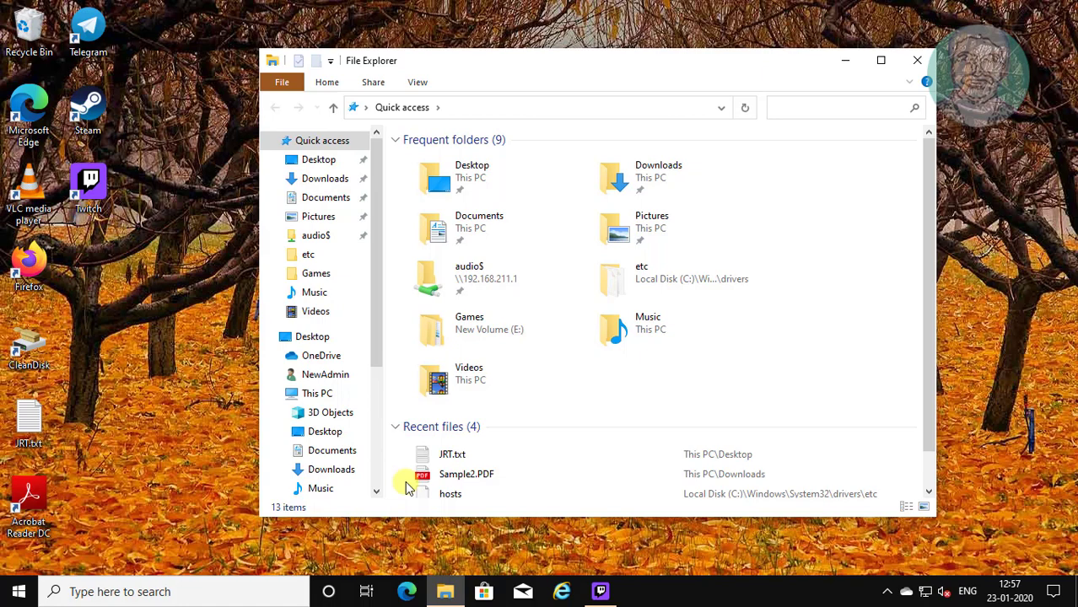
# Step: Show This PC's System properties confirming 64-bit Windows 10 Pro with 2 GB RAM
pyautogui.click(317, 393)
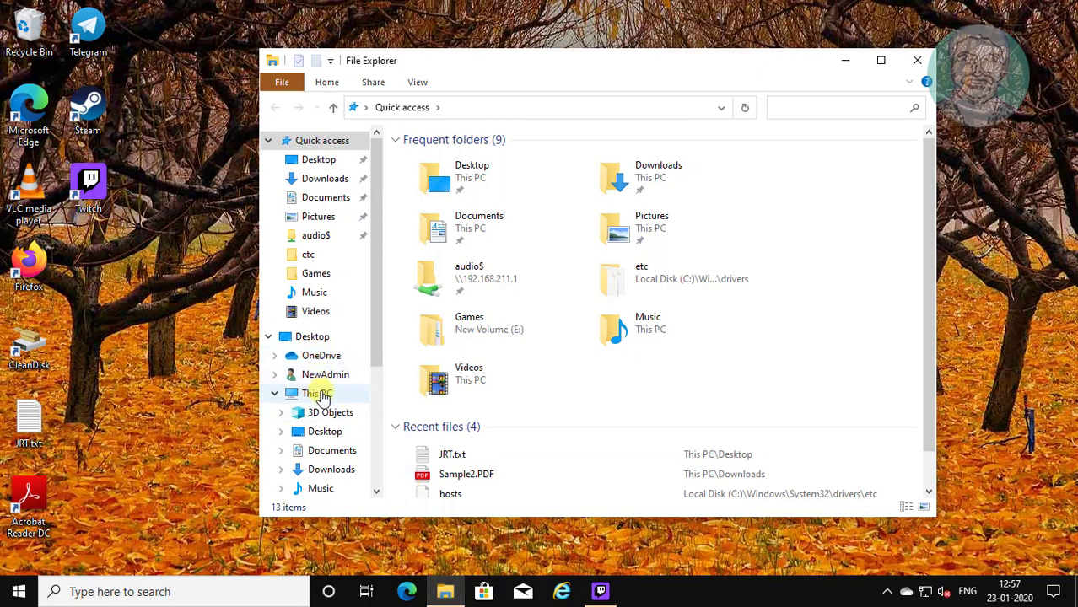
pyautogui.rightClick(316, 393)
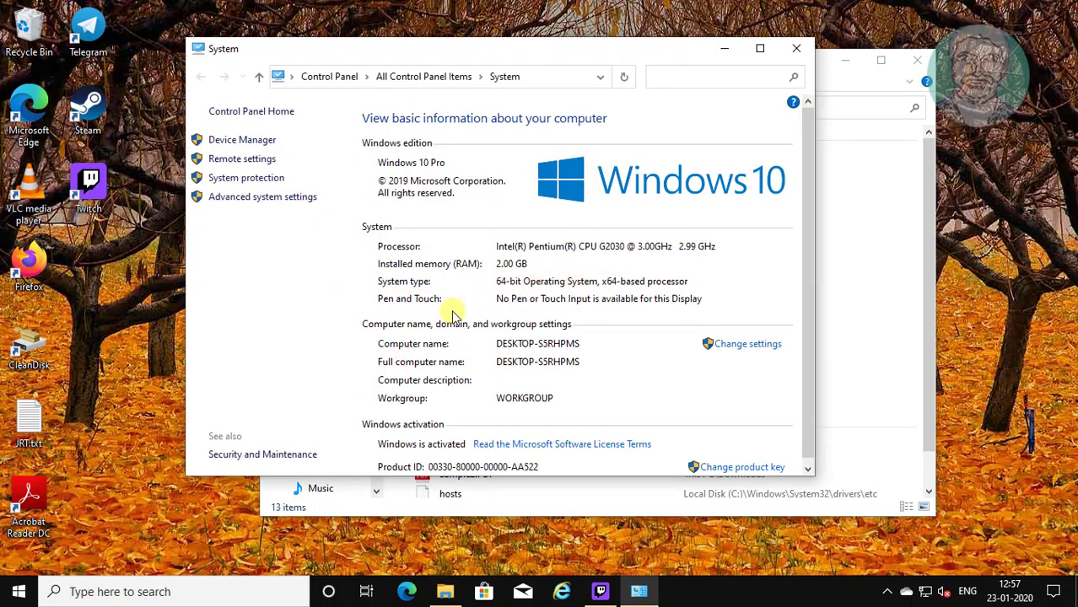
pyautogui.moveTo(646, 287)
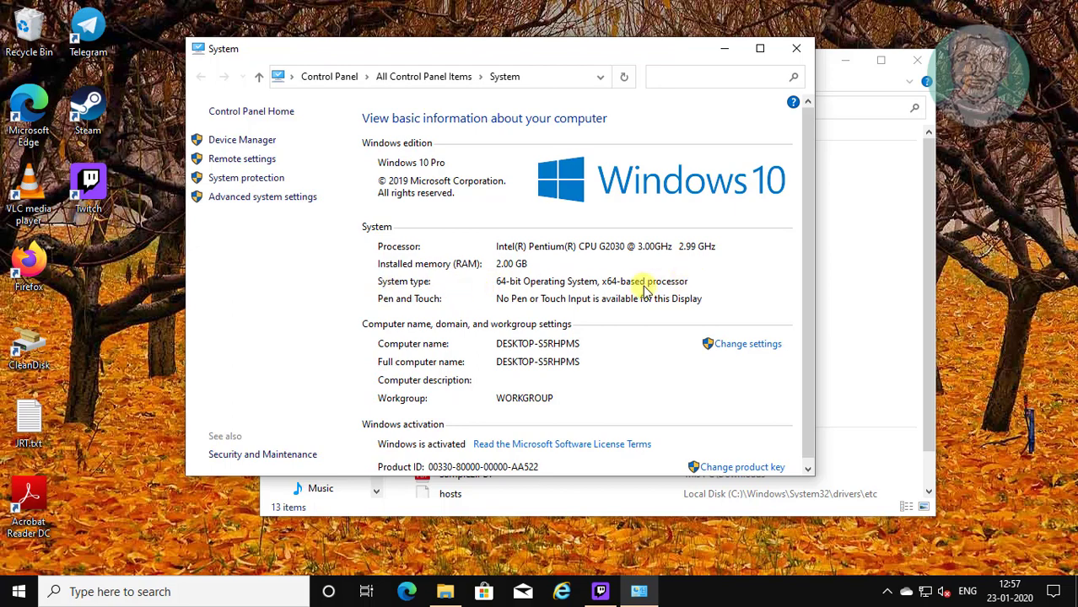
pyautogui.moveTo(780, 90)
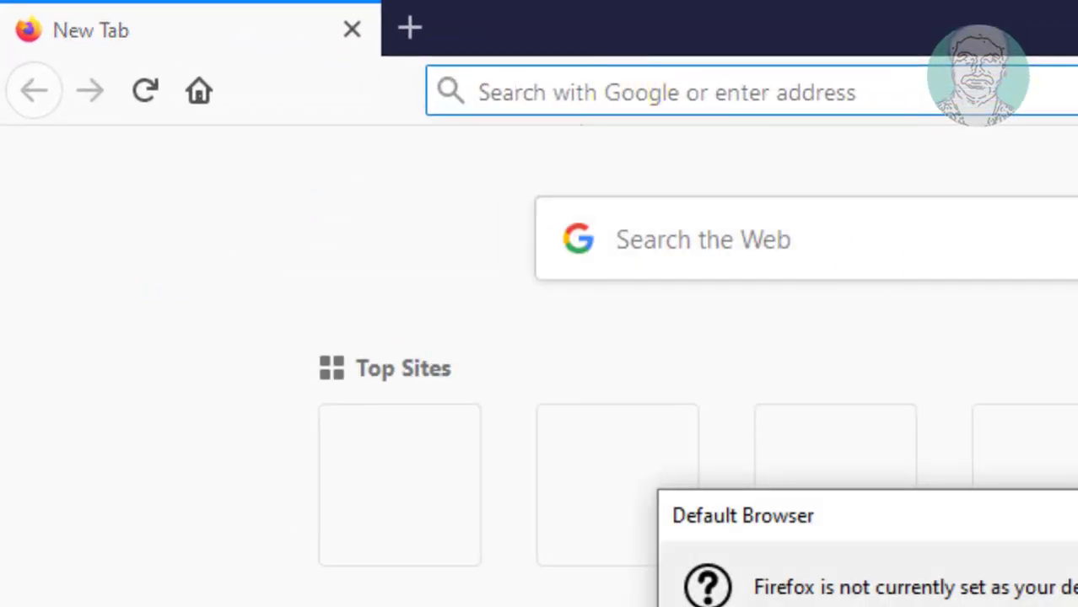
# Step: Search Google for '7 zip download' and go to the official 'Download - 7-Zip' result
pyautogui.click(574, 92)
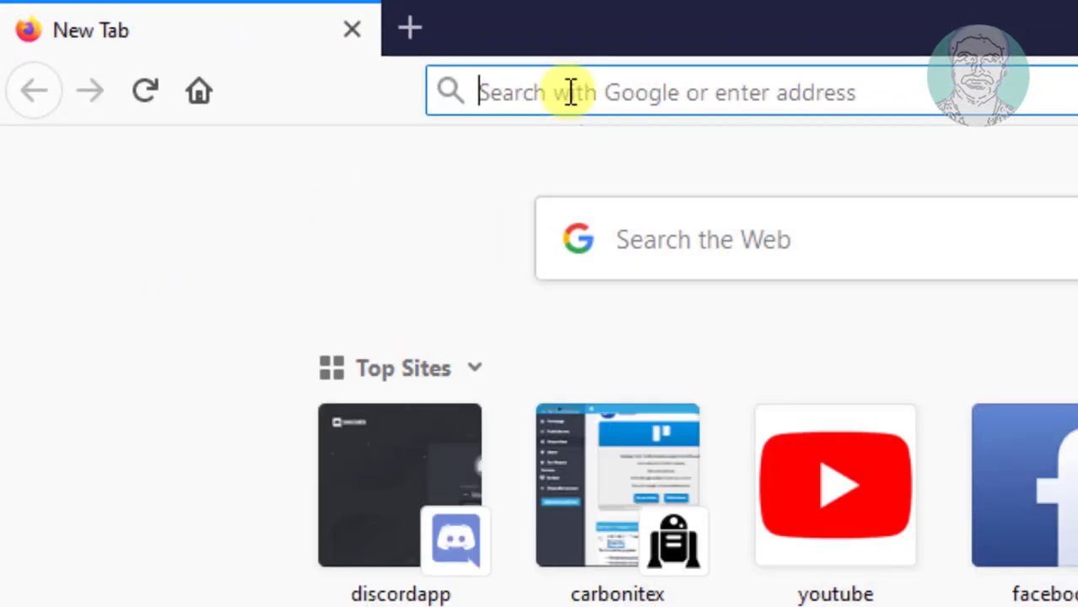
pyautogui.write('7 z')
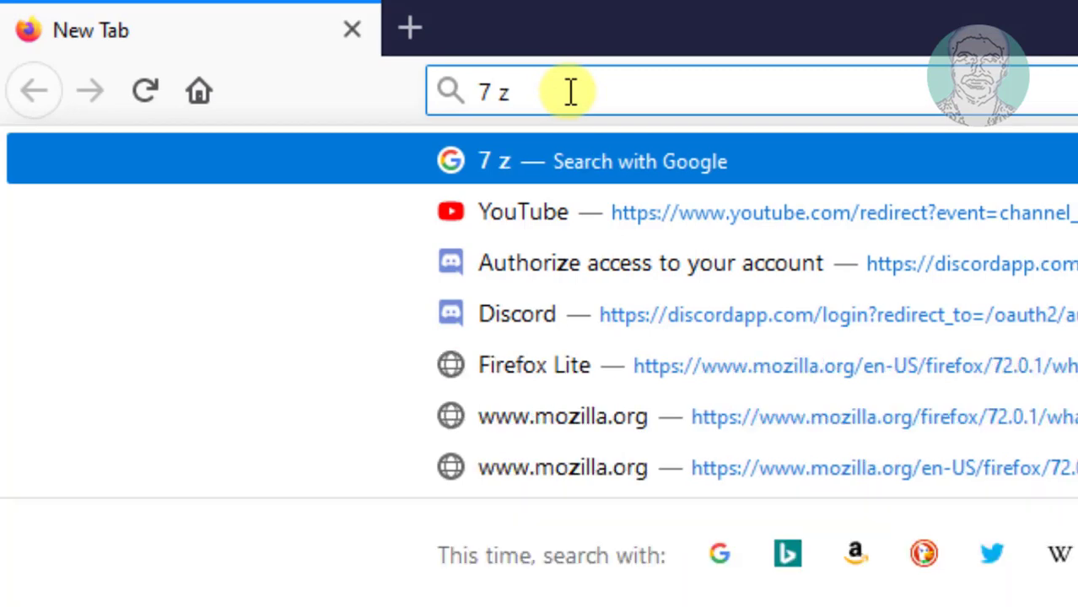
pyautogui.write('ip')
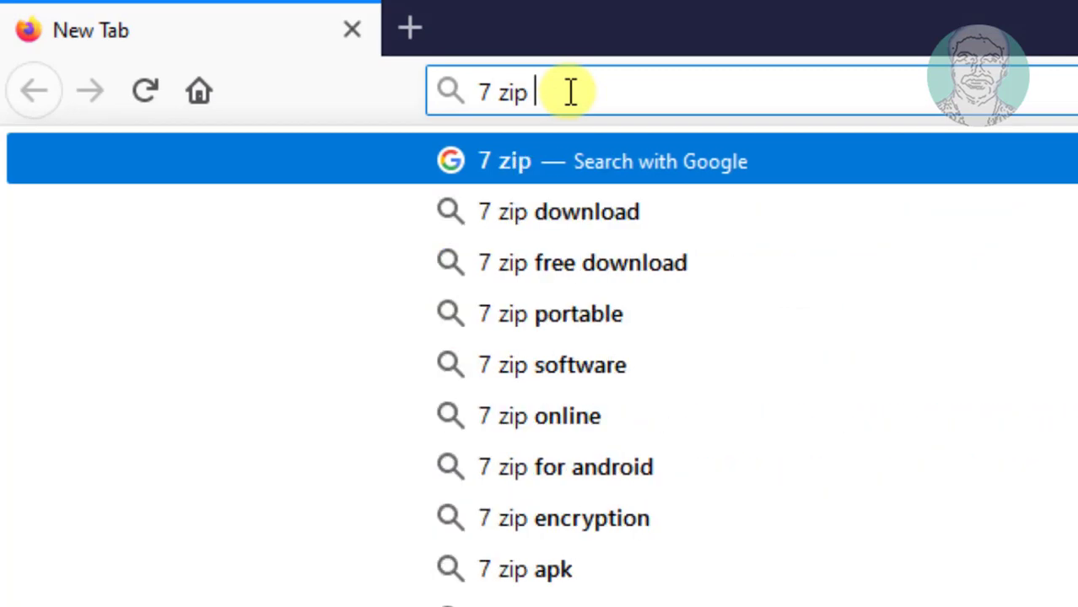
pyautogui.write('download')
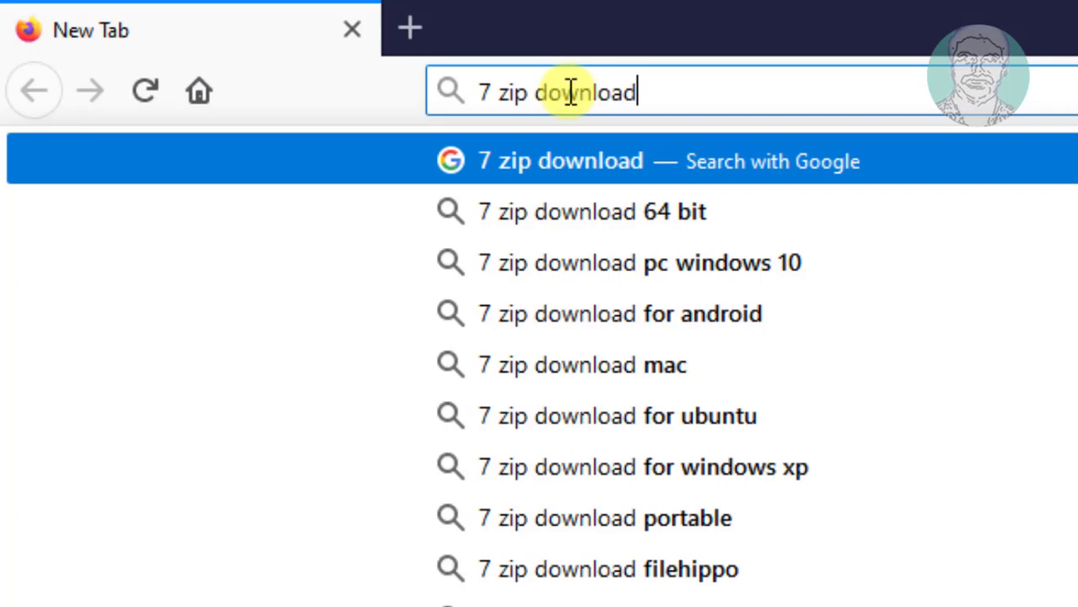
pyautogui.moveTo(867, 88)
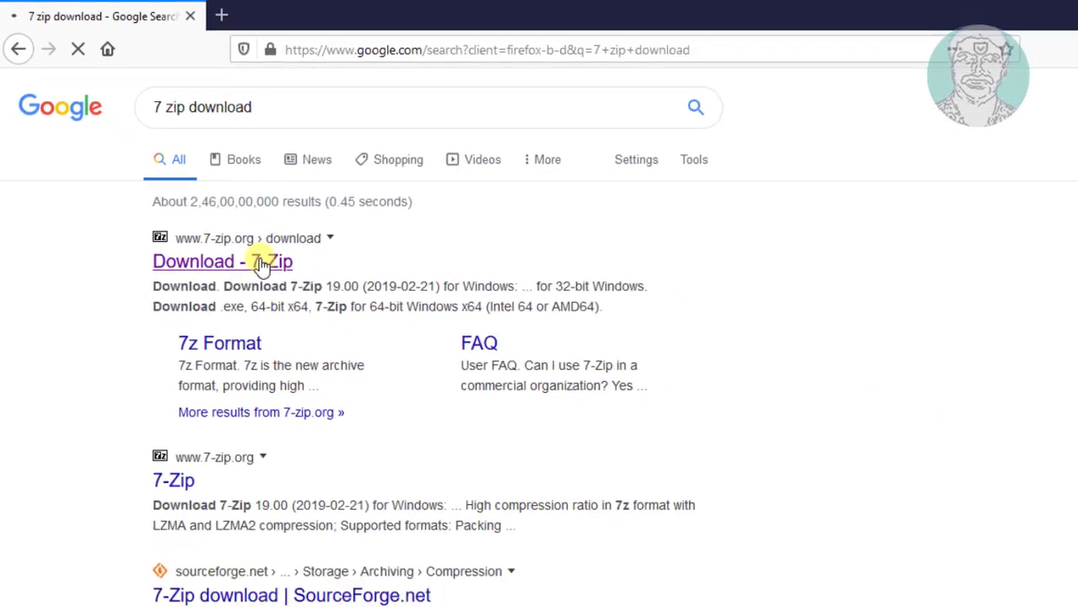
pyautogui.click(222, 261)
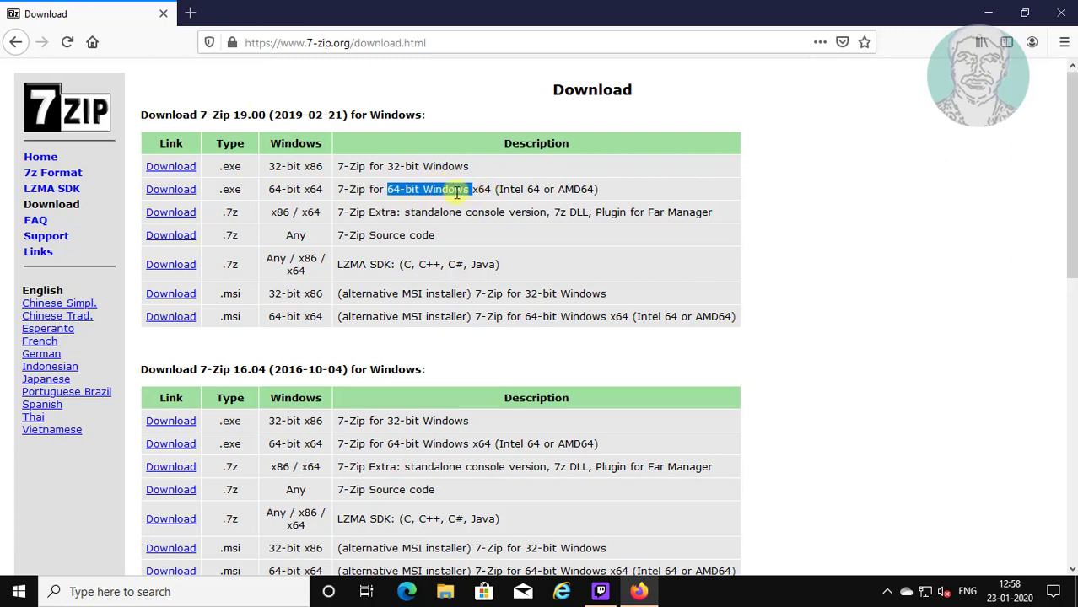
# Step: Download the 64-bit x64 installer 7z1900-x64.exe and save the file
pyautogui.click(170, 189)
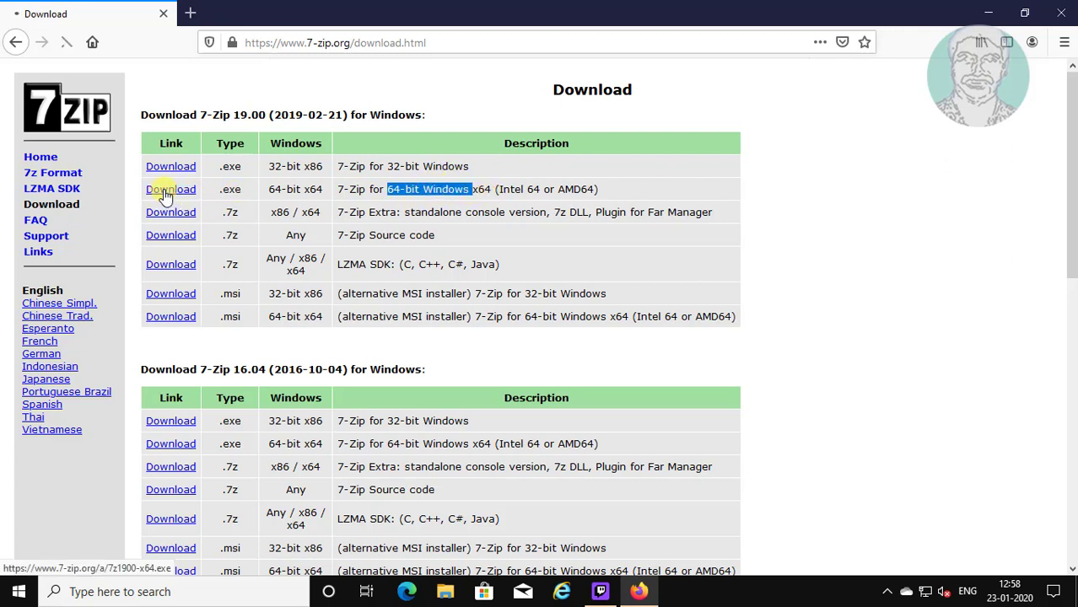
pyautogui.click(170, 189)
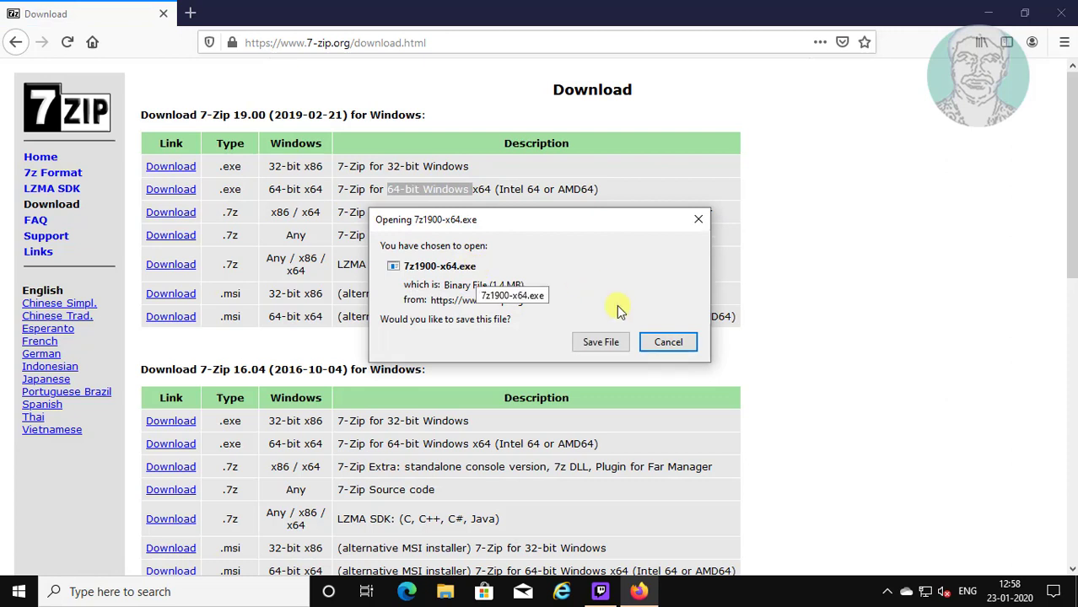
pyautogui.click(668, 341)
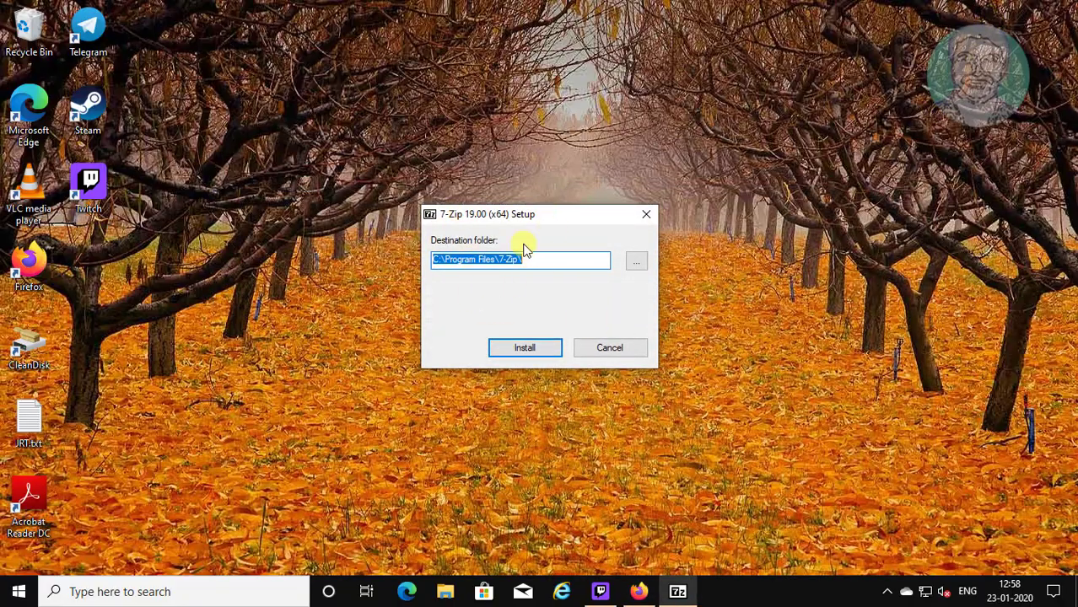
# Step: Install 7-Zip 19.00 (x64) into C:\Program Files\7-Zip\ and close the finished setup
pyautogui.click(524, 348)
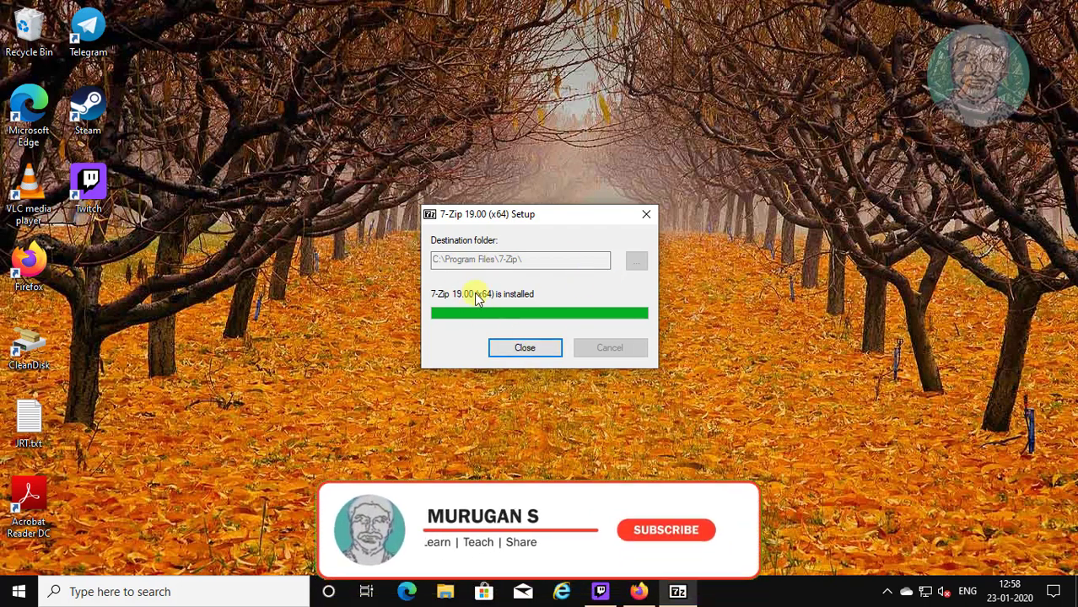
pyautogui.click(524, 347)
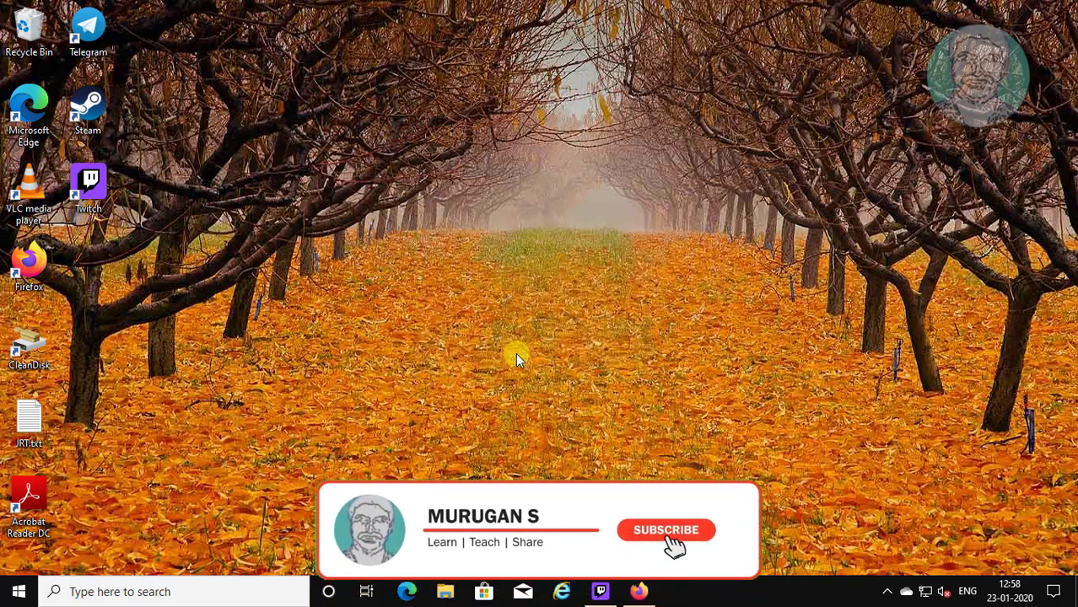
pyautogui.click(666, 530)
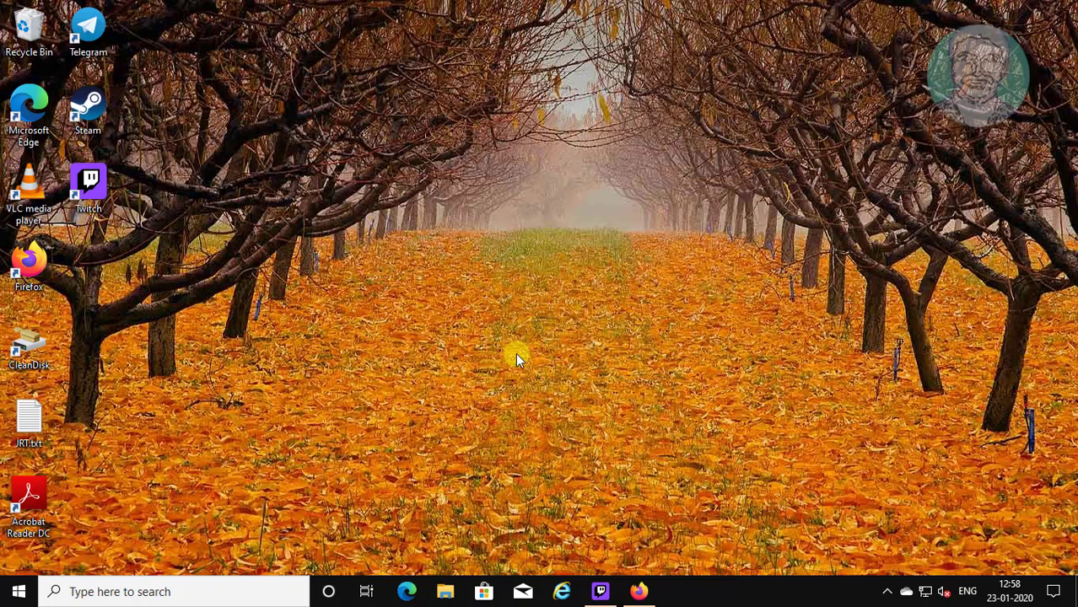
# Step: Restore Firefox, search 'discord download' in a new tab and go to the 'Discord — Downloads' page
pyautogui.click(639, 591)
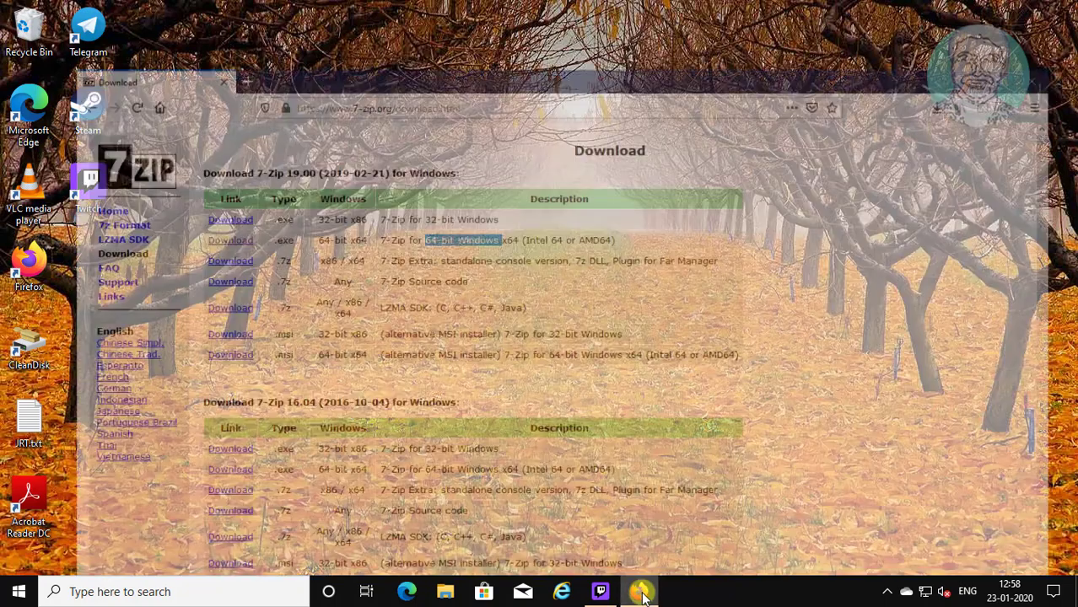
pyautogui.click(641, 591)
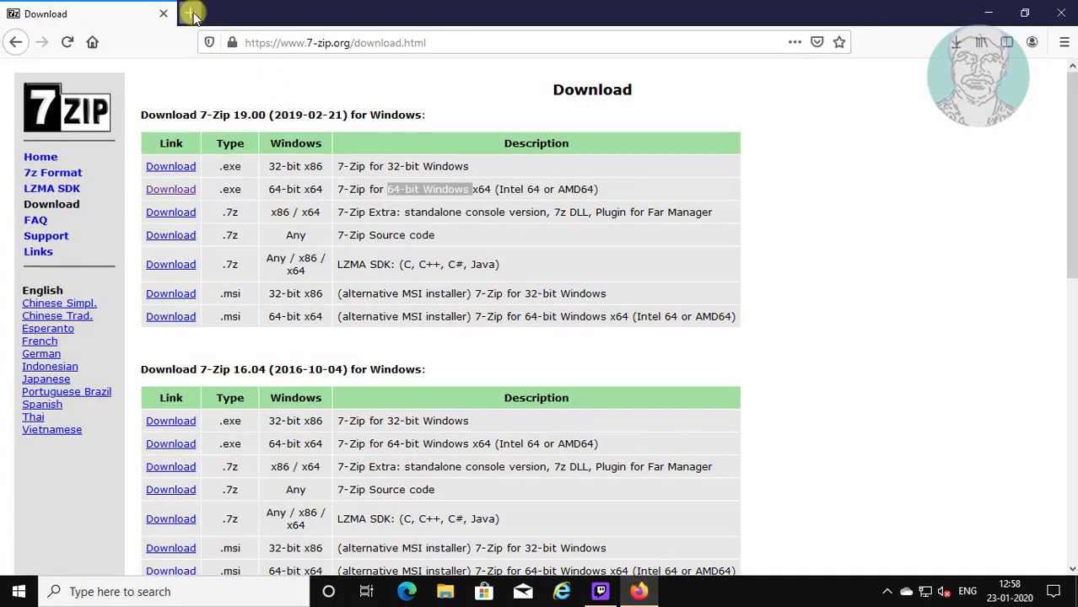
pyautogui.click(193, 14)
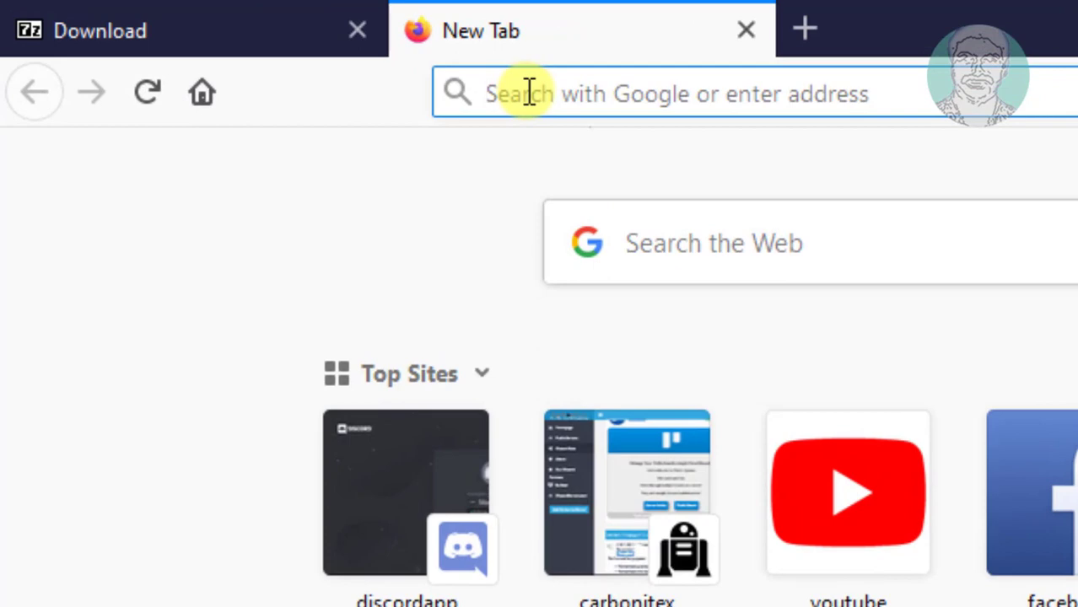
pyautogui.write('diso')
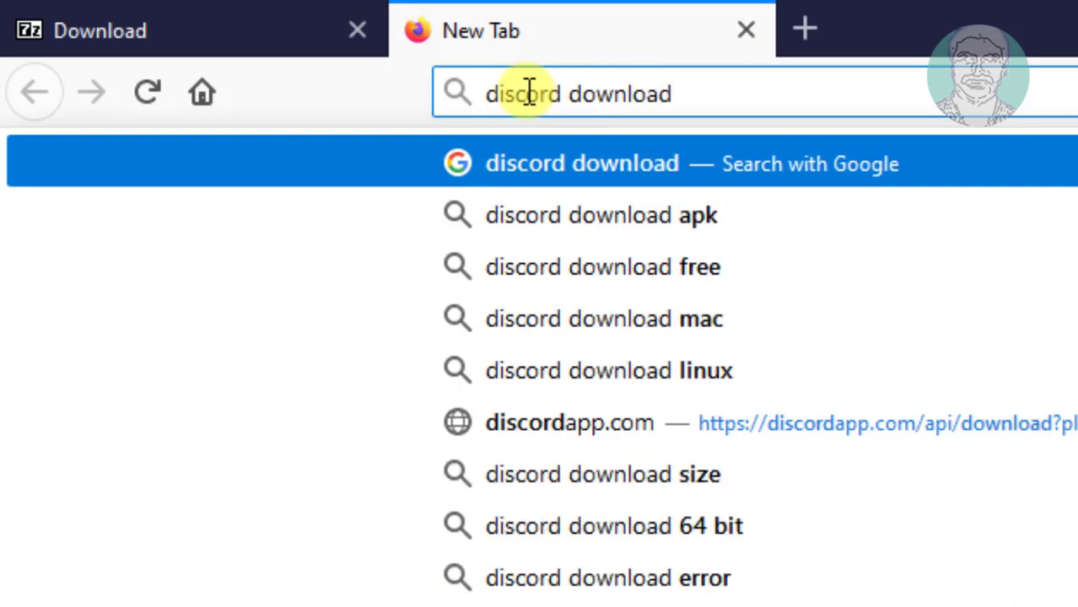
pyautogui.moveTo(726, 91)
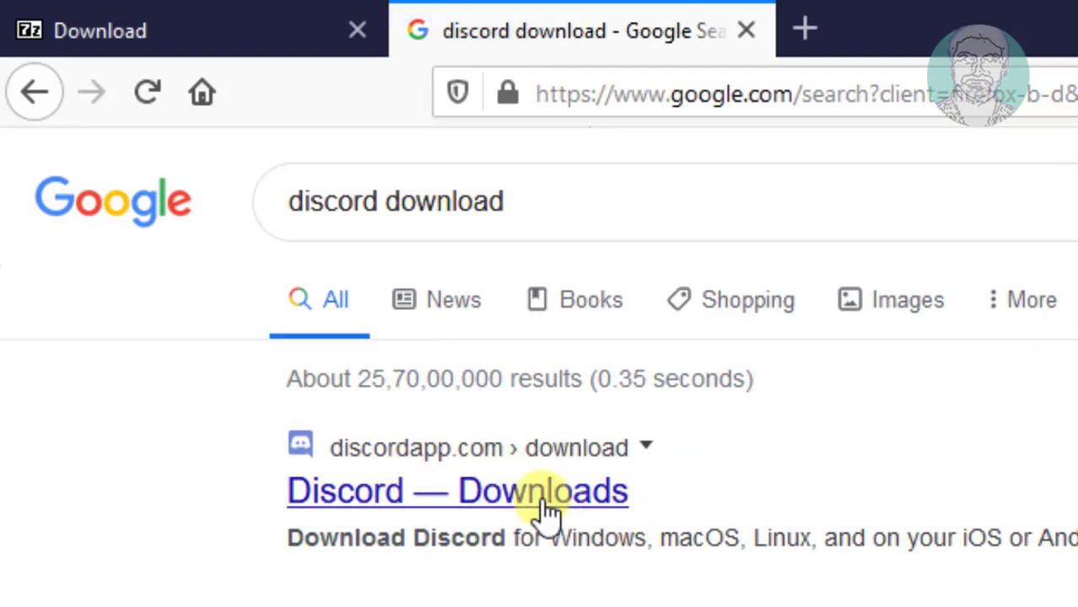
pyautogui.click(457, 491)
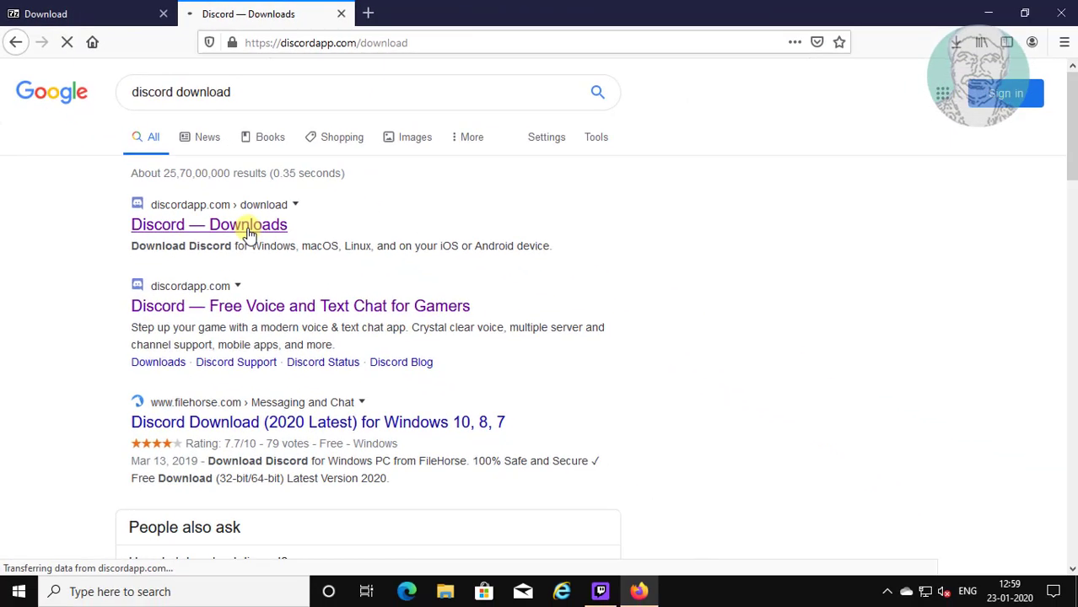
pyautogui.click(209, 224)
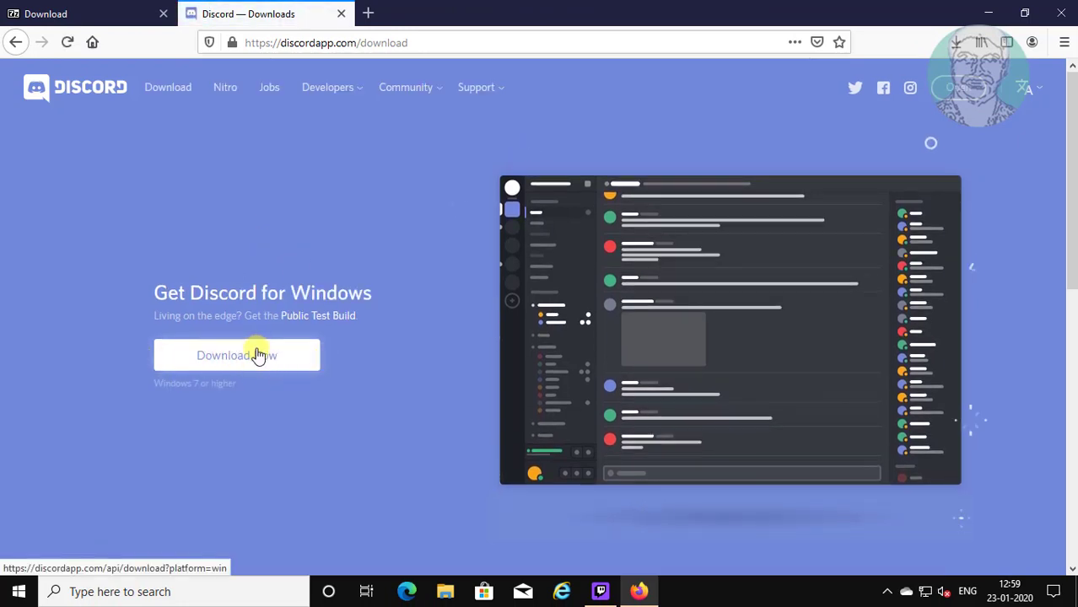
# Step: Download DiscordSetup.exe for Windows via Download Now and save the file
pyautogui.click(237, 355)
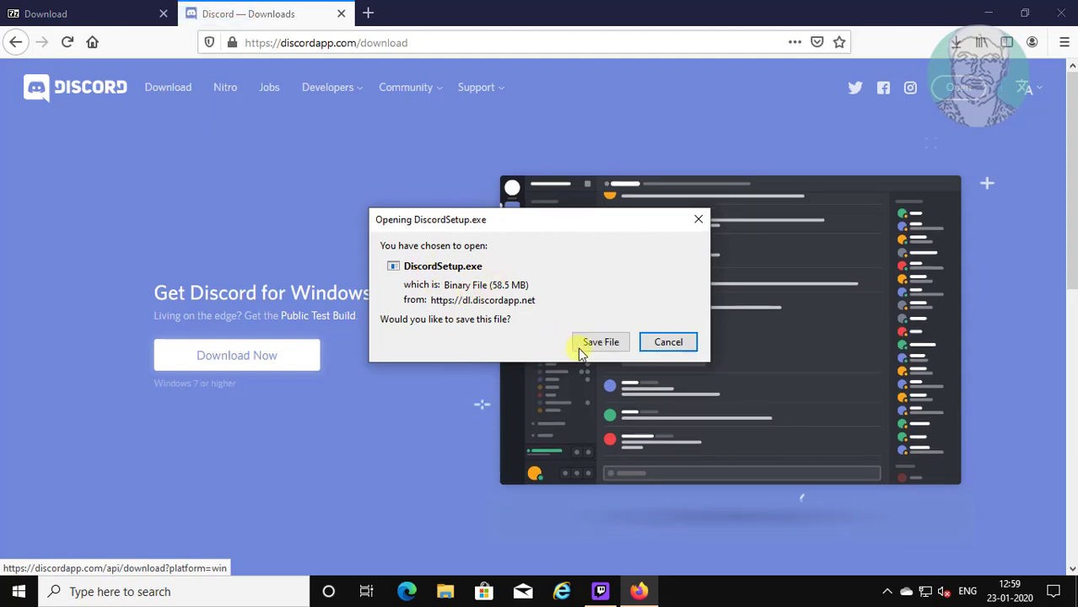
pyautogui.moveTo(565, 347)
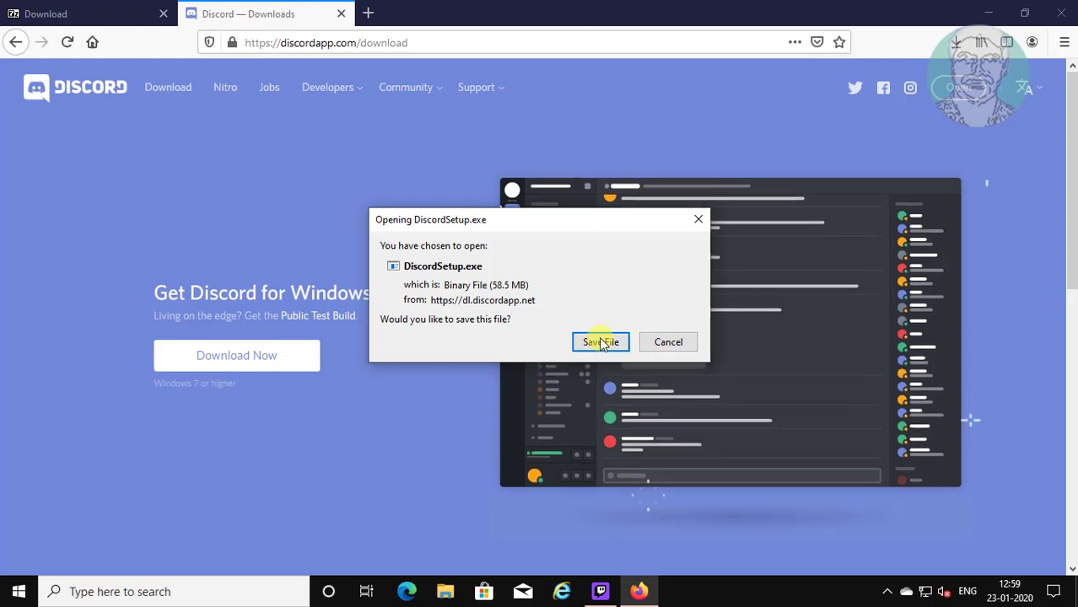
pyautogui.click(600, 342)
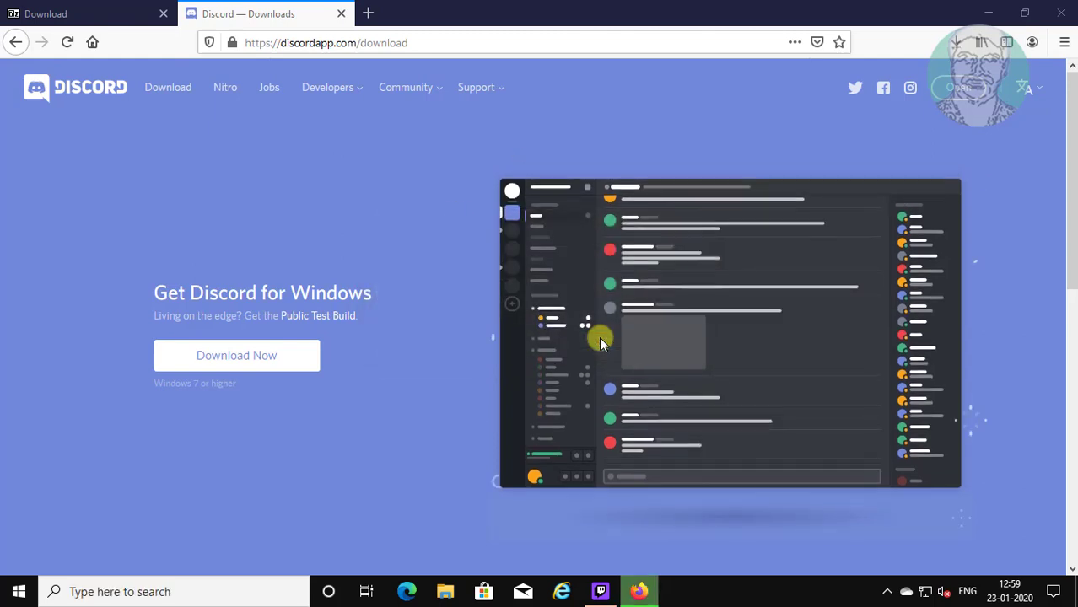
pyautogui.click(980, 42)
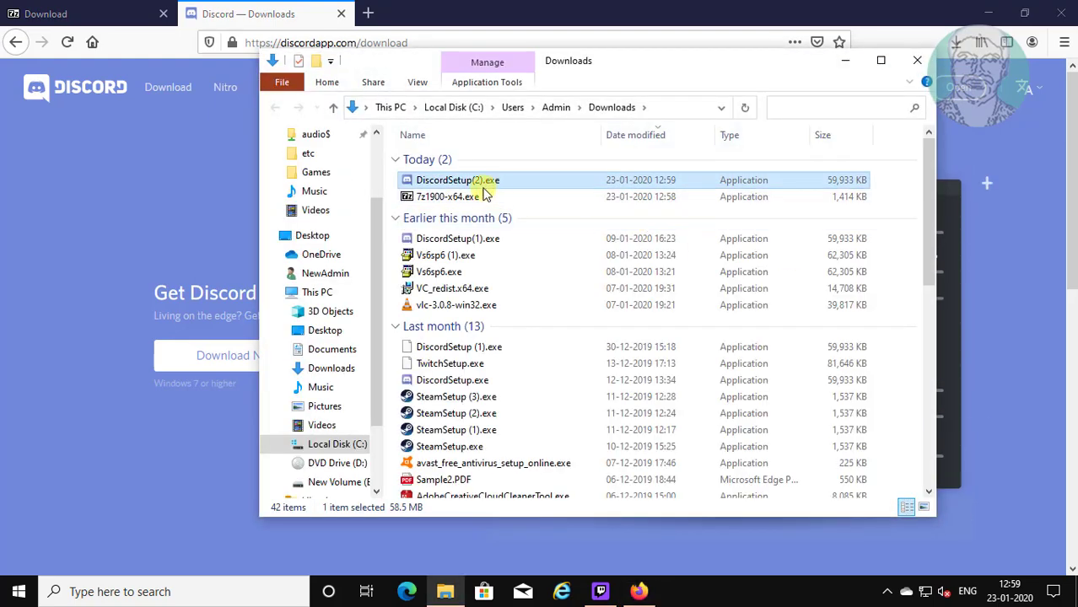
pyautogui.moveTo(455, 180)
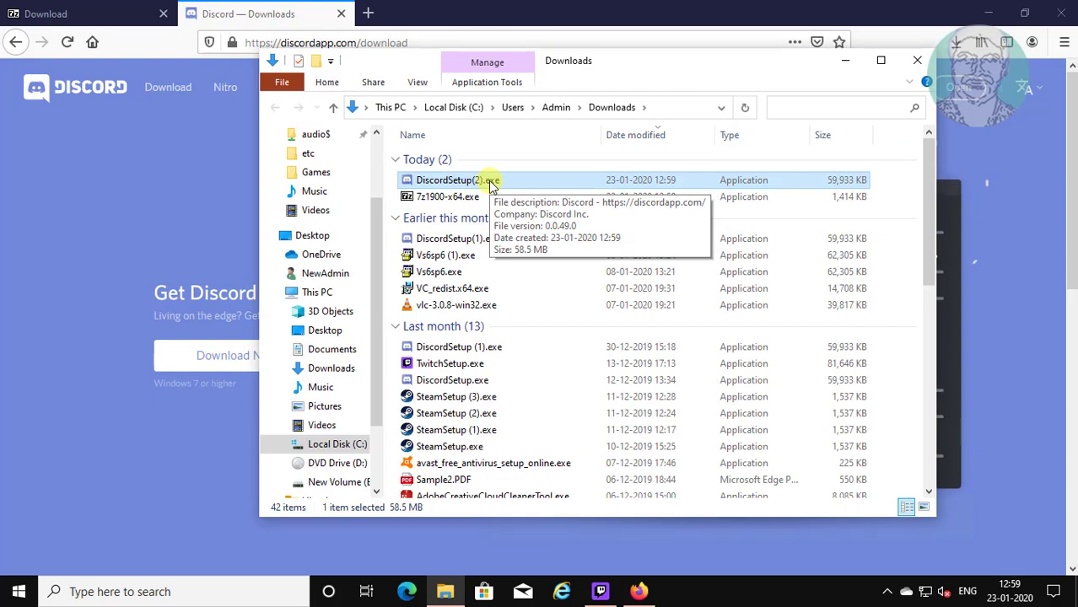
# Step: Copy DiscordSetup(2).exe from Downloads and paste it into the Desktop folder
pyautogui.rightClick(458, 180)
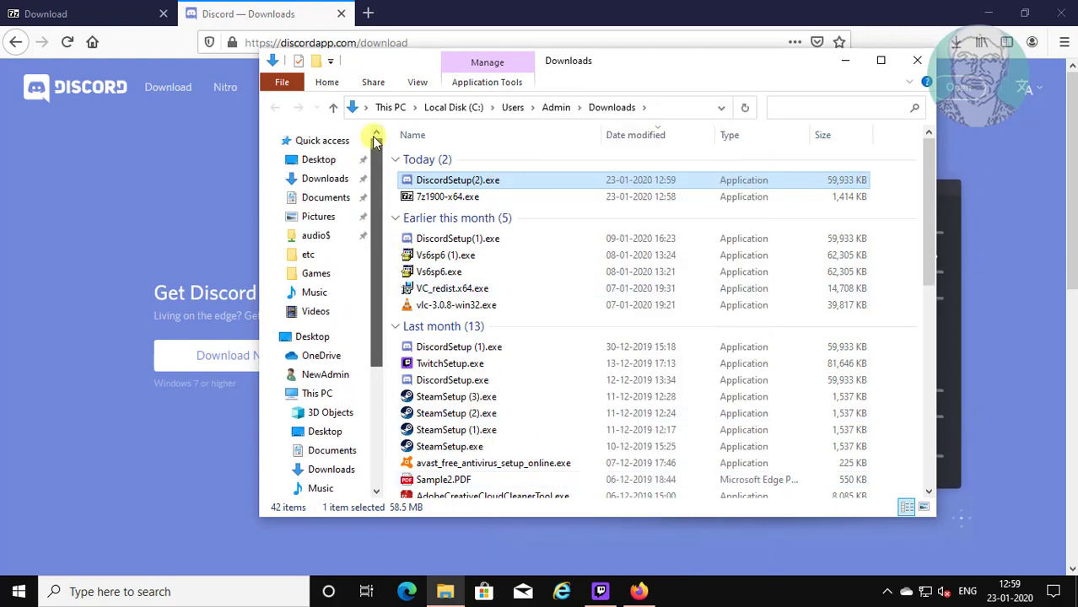
pyautogui.click(318, 159)
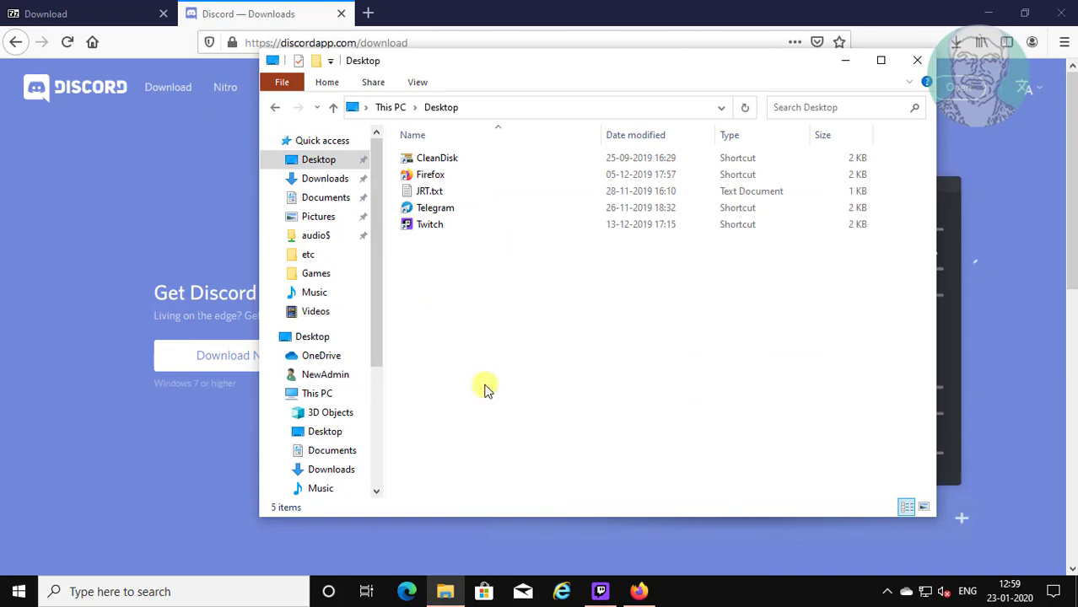
pyautogui.click(457, 241)
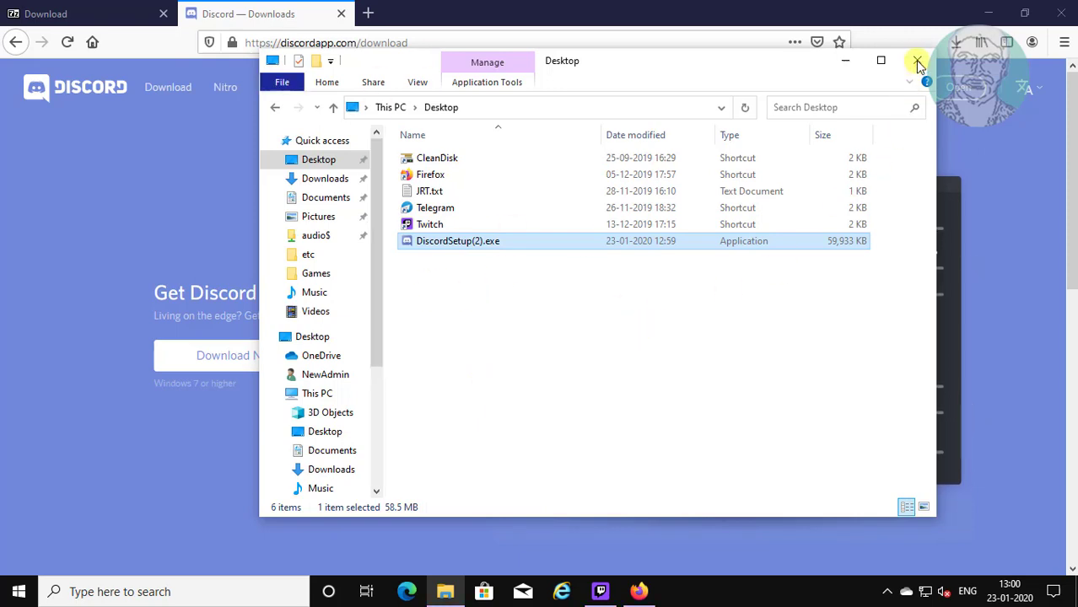
# Step: Extract DiscordSetup(2).exe on the desktop into a DiscordSetup(2) folder with 7-Zip
pyautogui.click(918, 61)
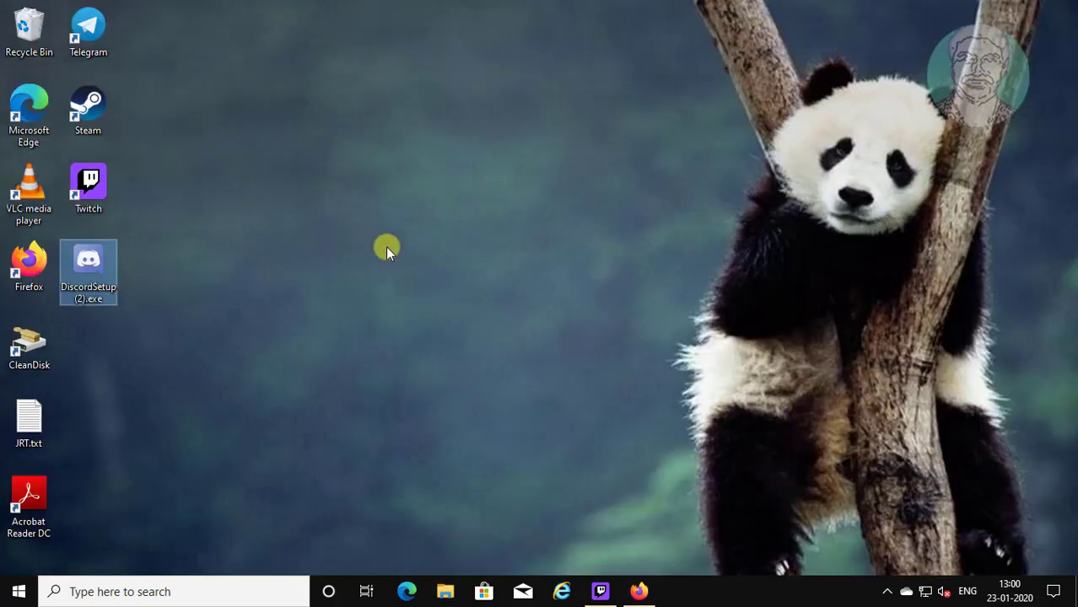
pyautogui.moveTo(88, 272); pyautogui.dragTo(445, 272)
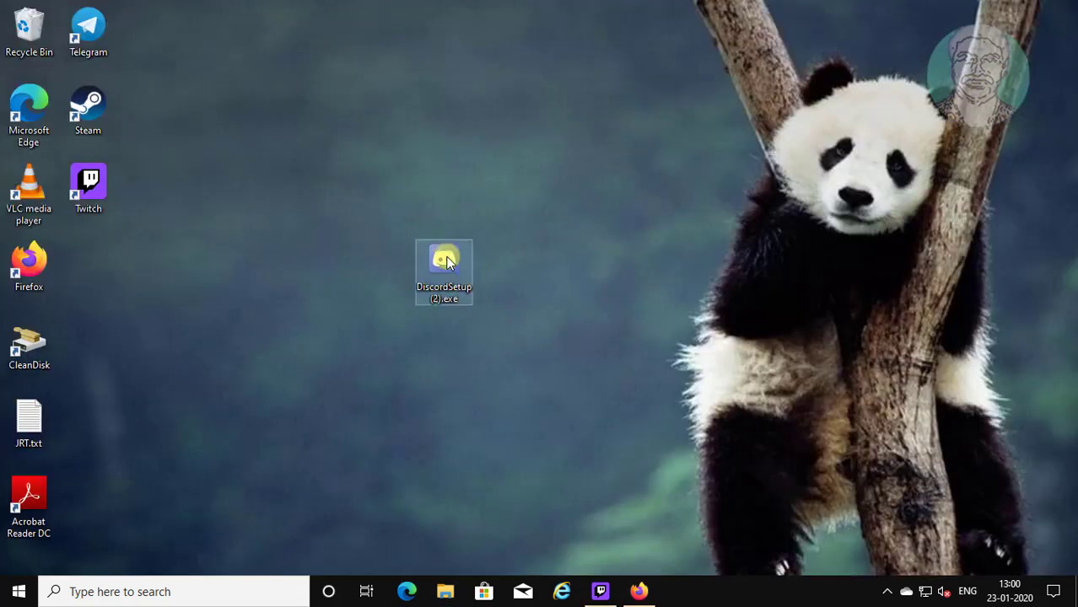
pyautogui.rightClick(444, 261)
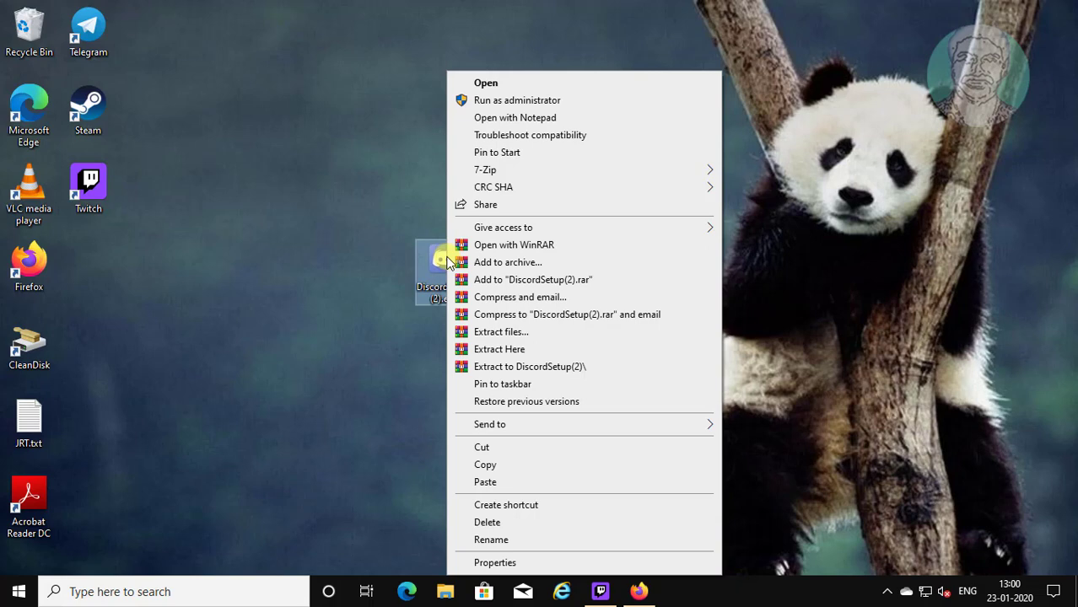
pyautogui.moveTo(486, 169)
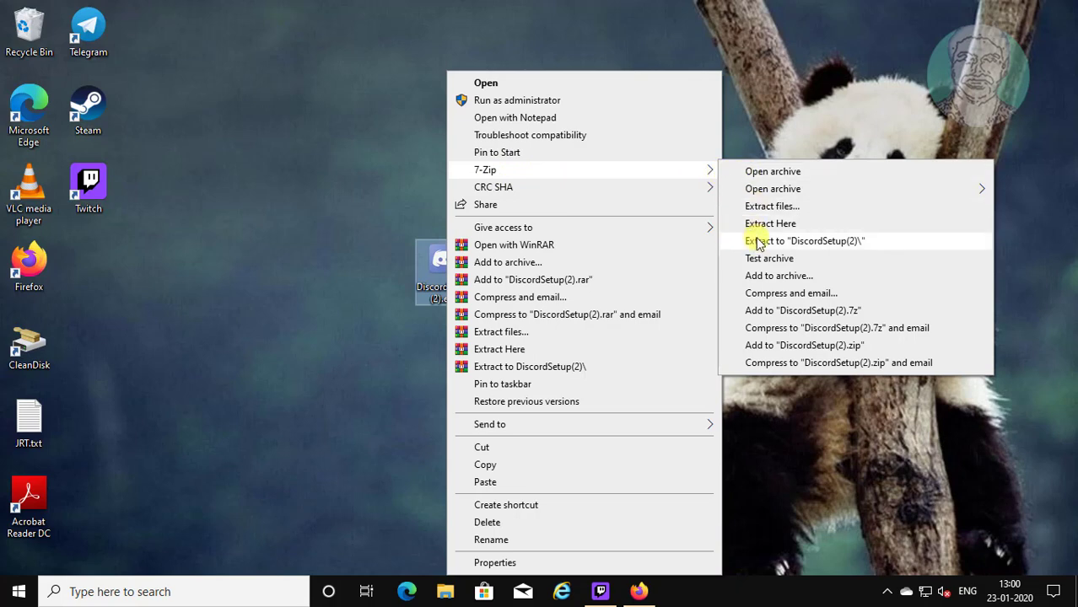
pyautogui.moveTo(839, 251)
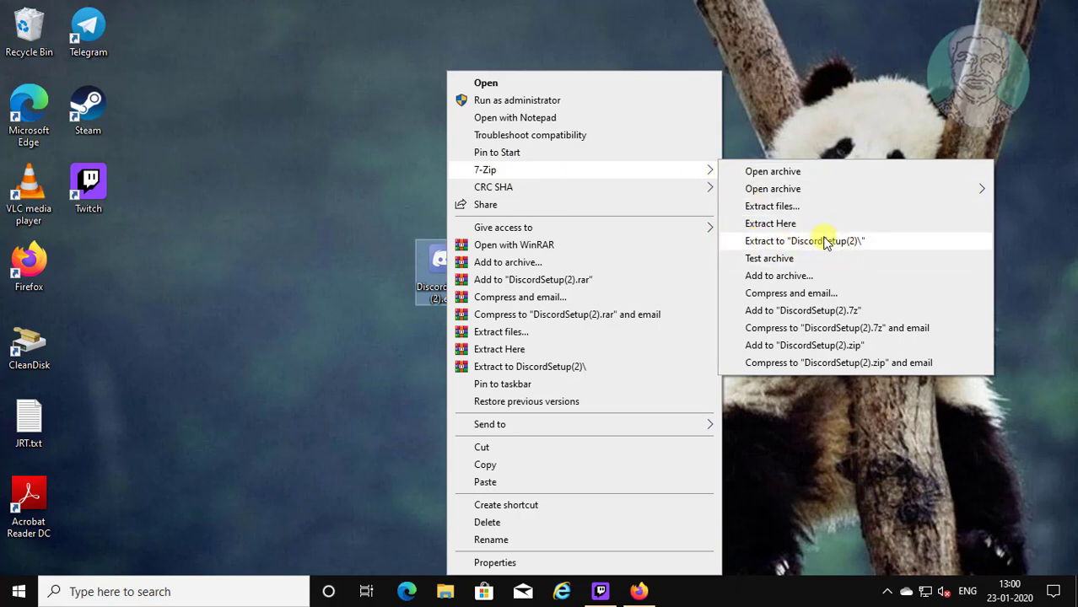
pyautogui.moveTo(834, 243)
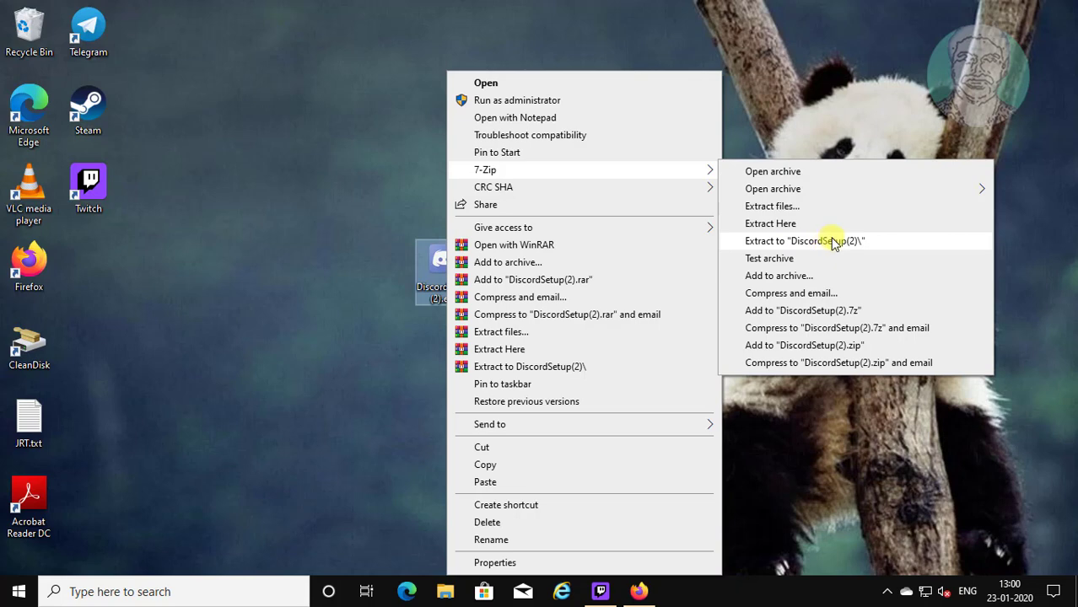
pyautogui.click(804, 240)
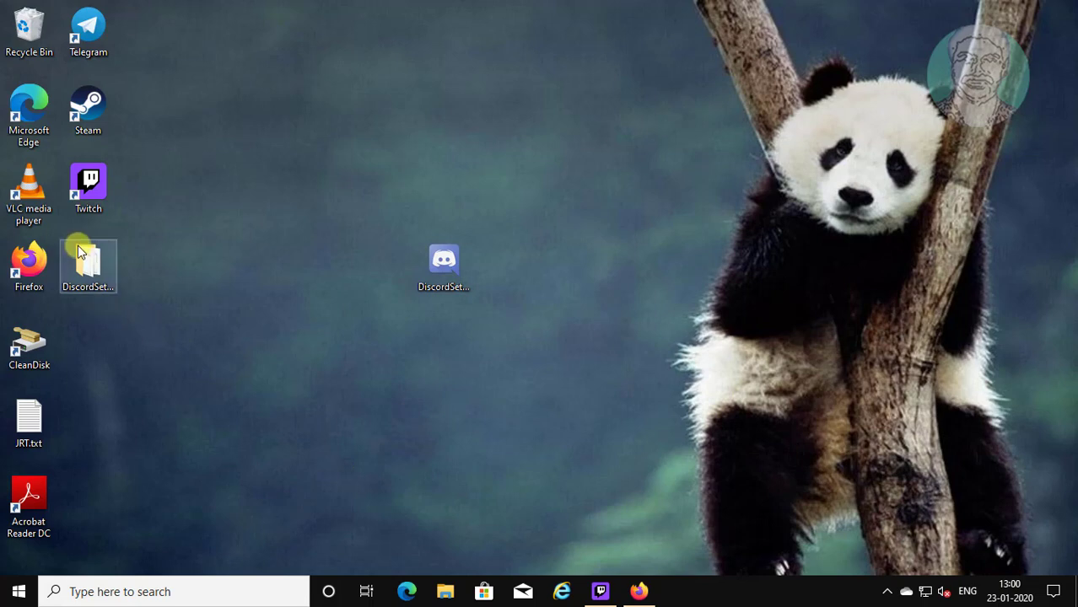
# Step: Inside DiscordSetup(2), bring up 7-Zip actions for Discord-0.0.305-full.nupkg to extract it
pyautogui.click(87, 266)
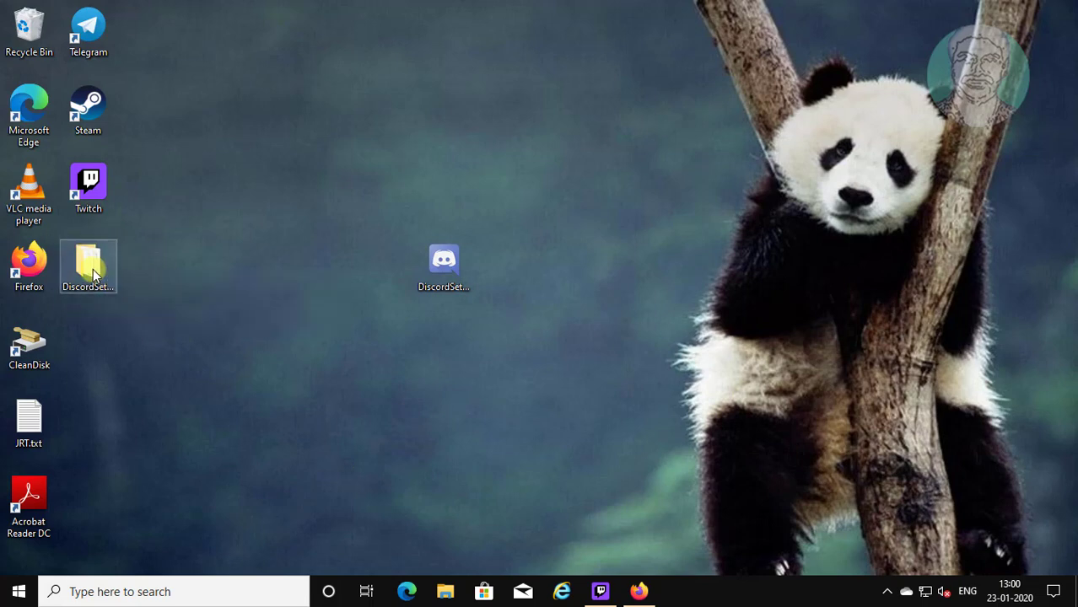
pyautogui.doubleClick(88, 266)
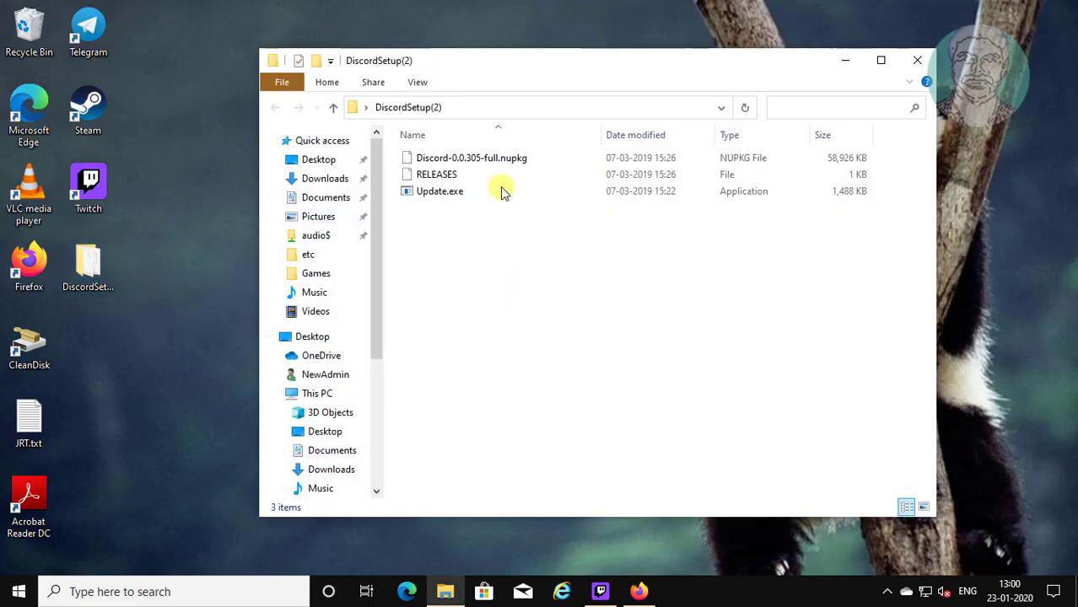
pyautogui.click(471, 158)
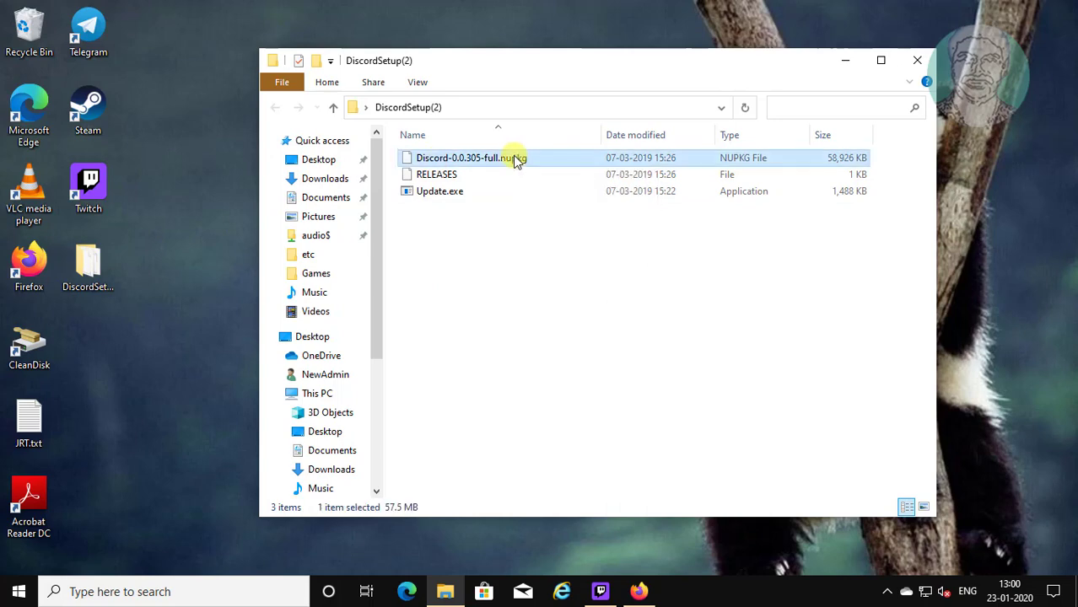
pyautogui.rightClick(468, 158)
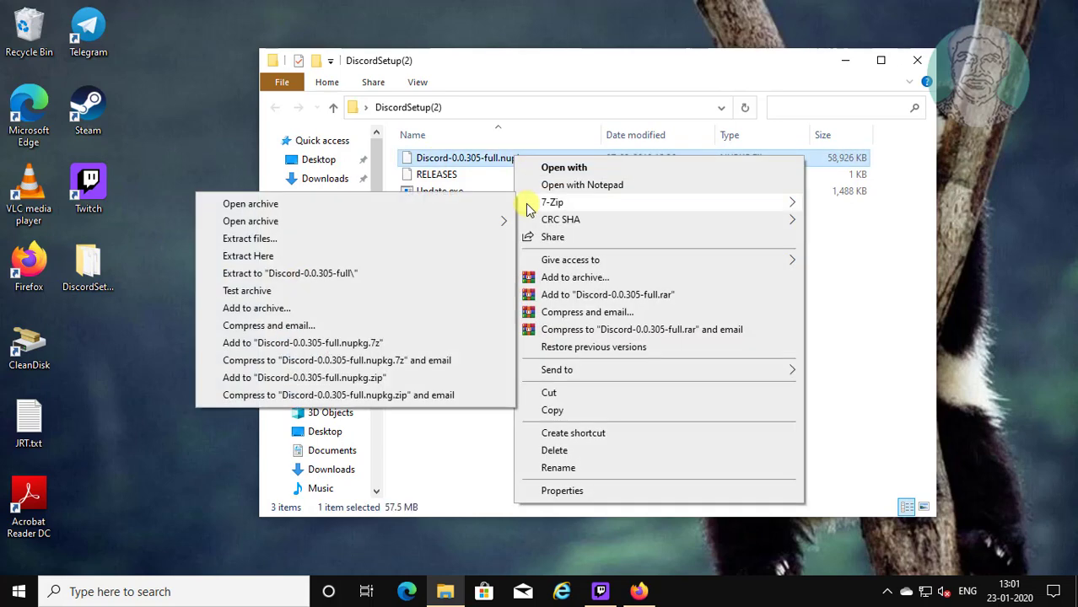
pyautogui.moveTo(319, 272)
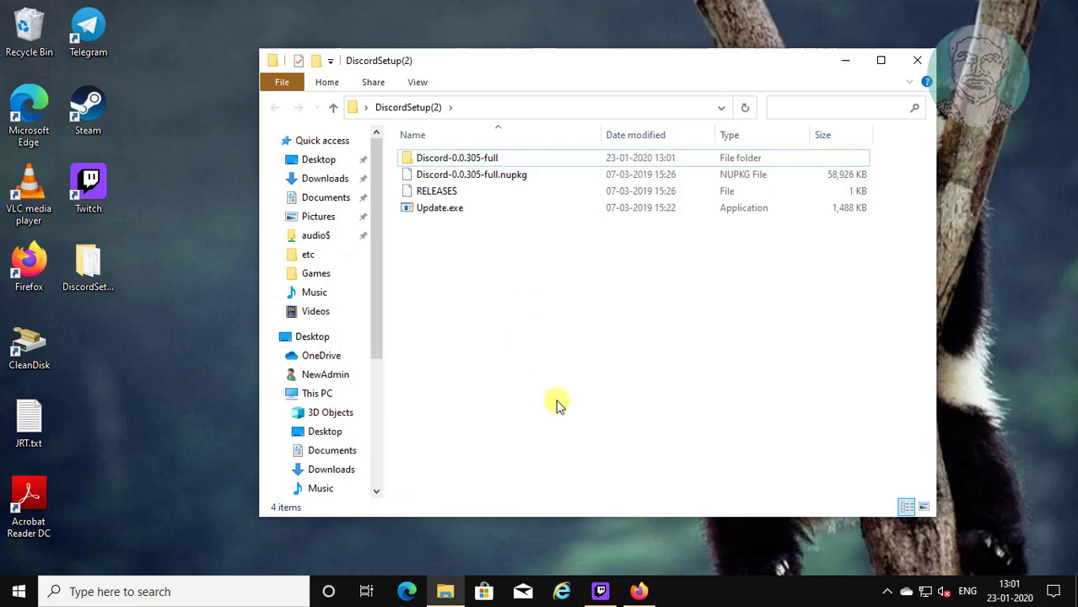
# Step: Navigate into Discord-0.0.305-full \ lib \ net45 and select Discord.exe
pyautogui.click(457, 158)
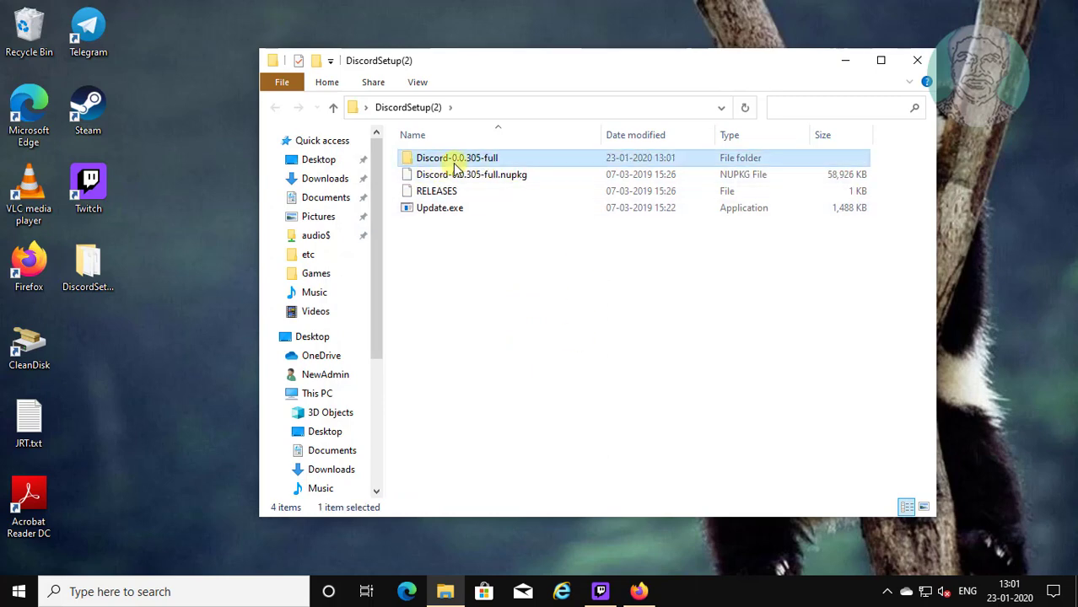
pyautogui.doubleClick(457, 158)
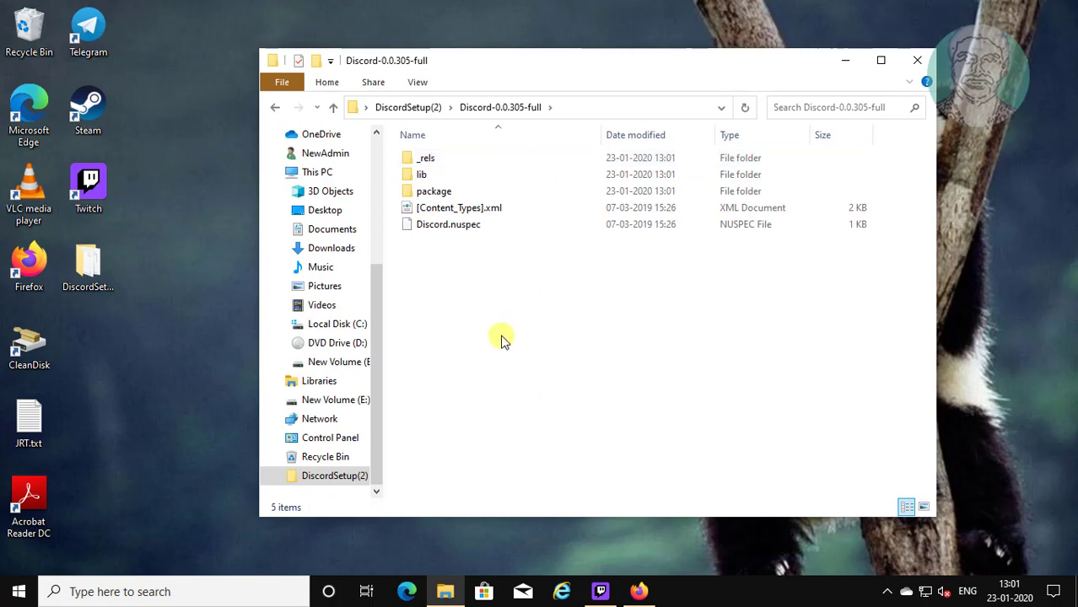
pyautogui.click(421, 174)
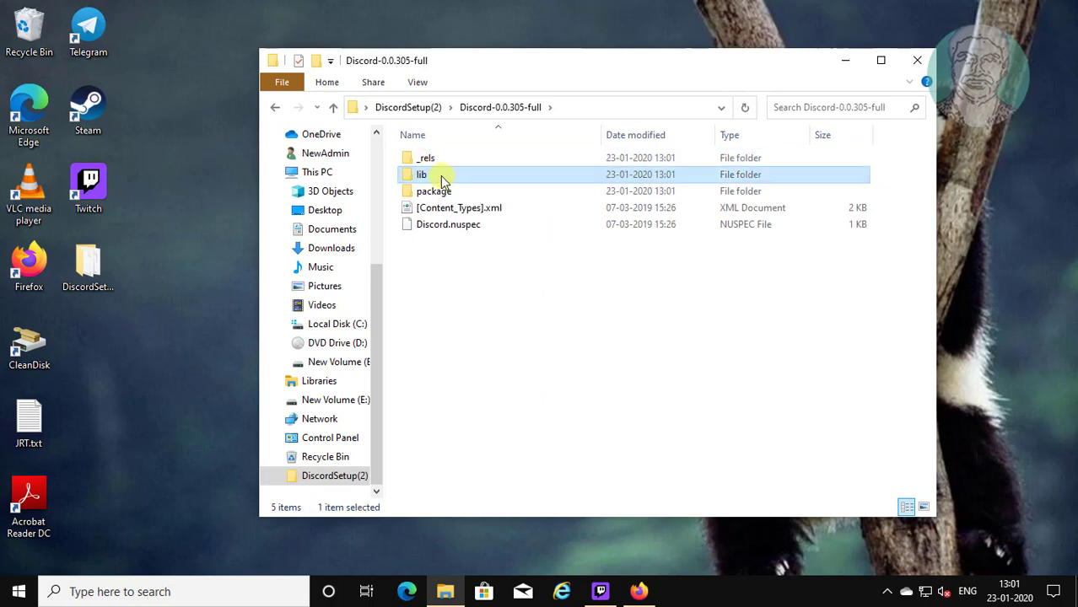
pyautogui.doubleClick(422, 174)
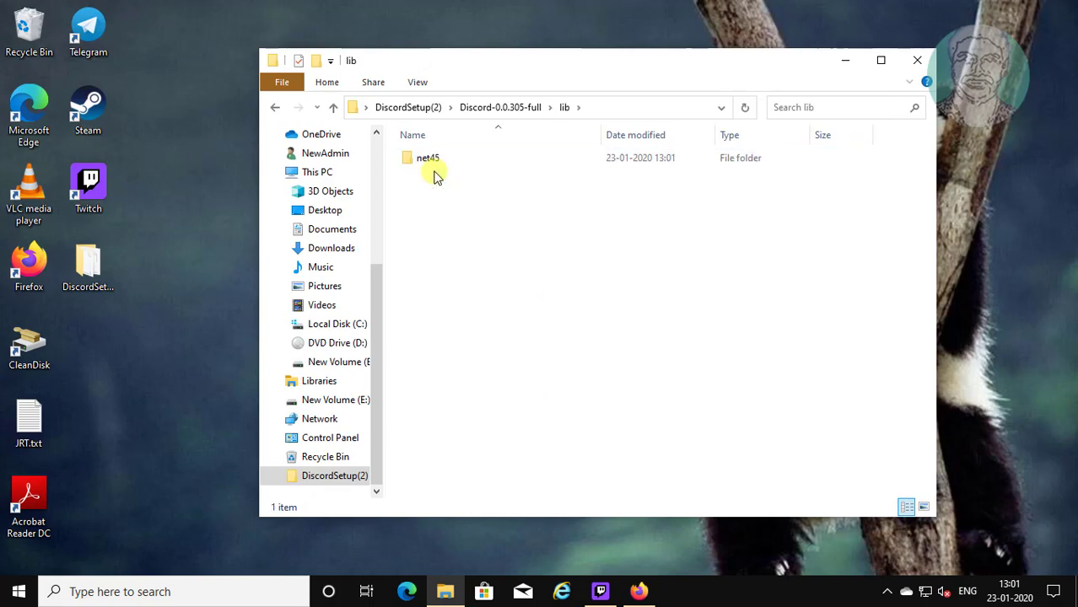
pyautogui.doubleClick(428, 157)
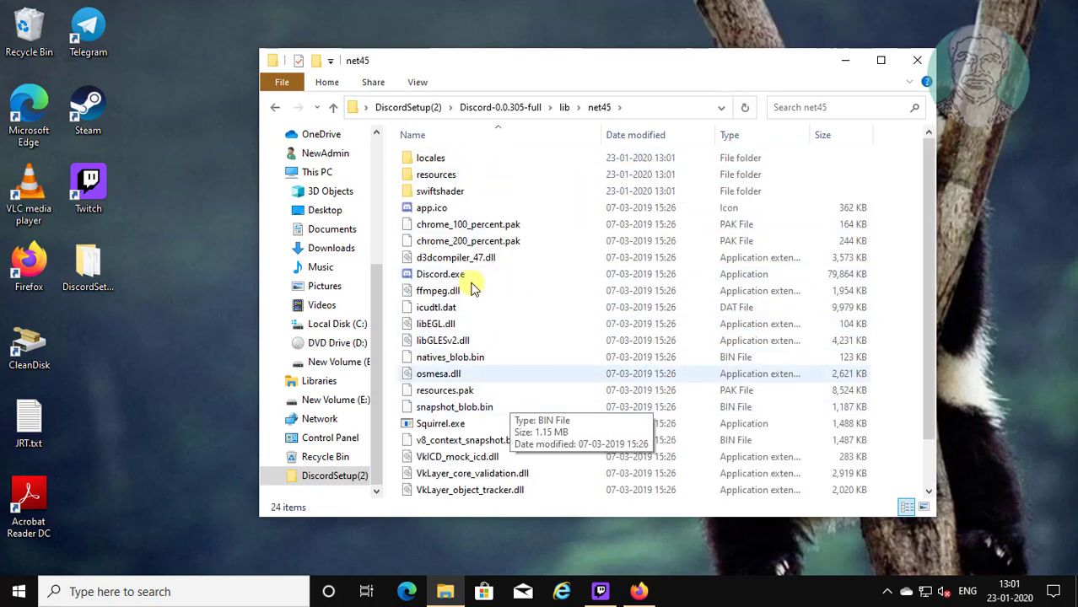
pyautogui.click(441, 274)
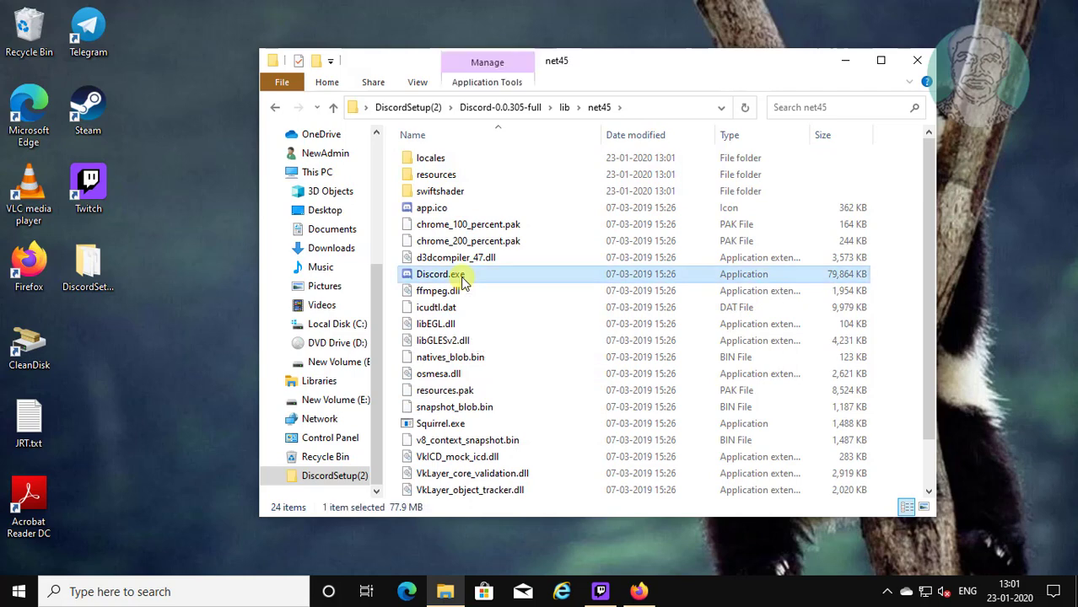
# Step: Send Discord.exe to Desktop as a shortcut and close File Explorer
pyautogui.rightClick(433, 274)
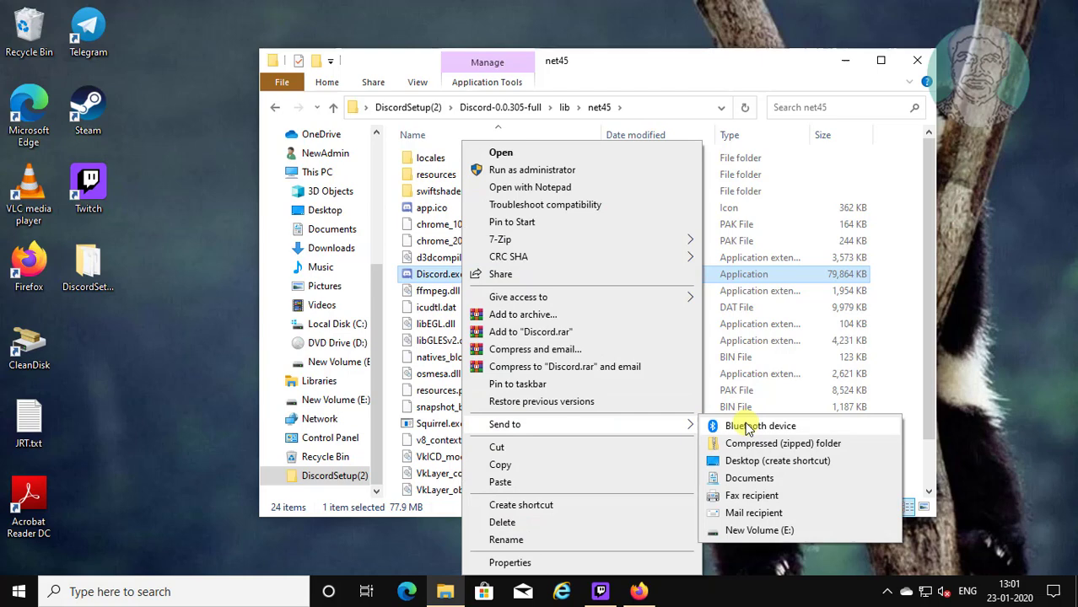
pyautogui.moveTo(800, 461)
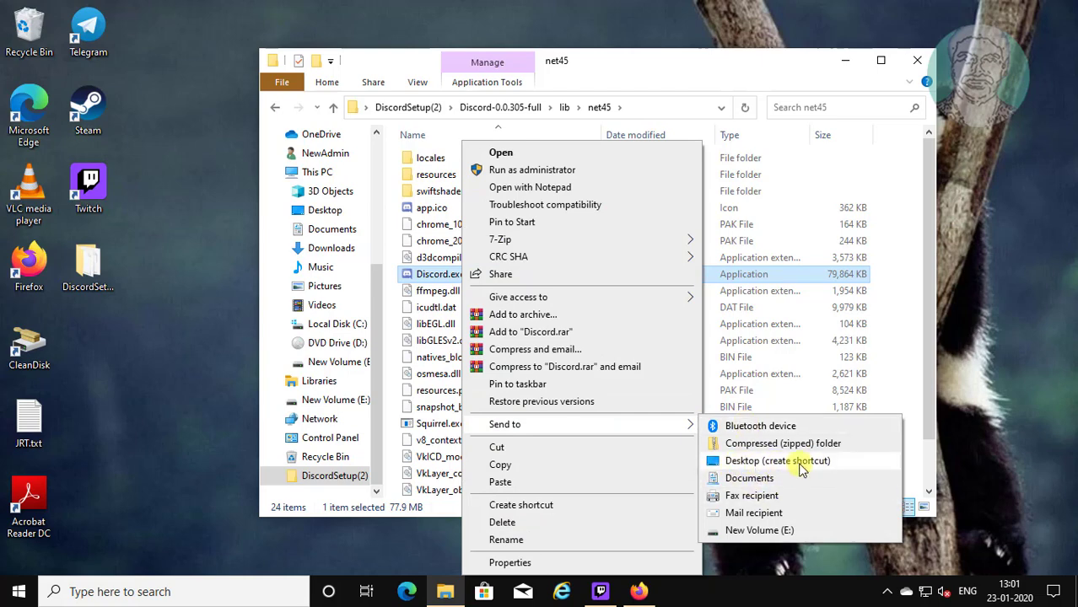
pyautogui.click(777, 461)
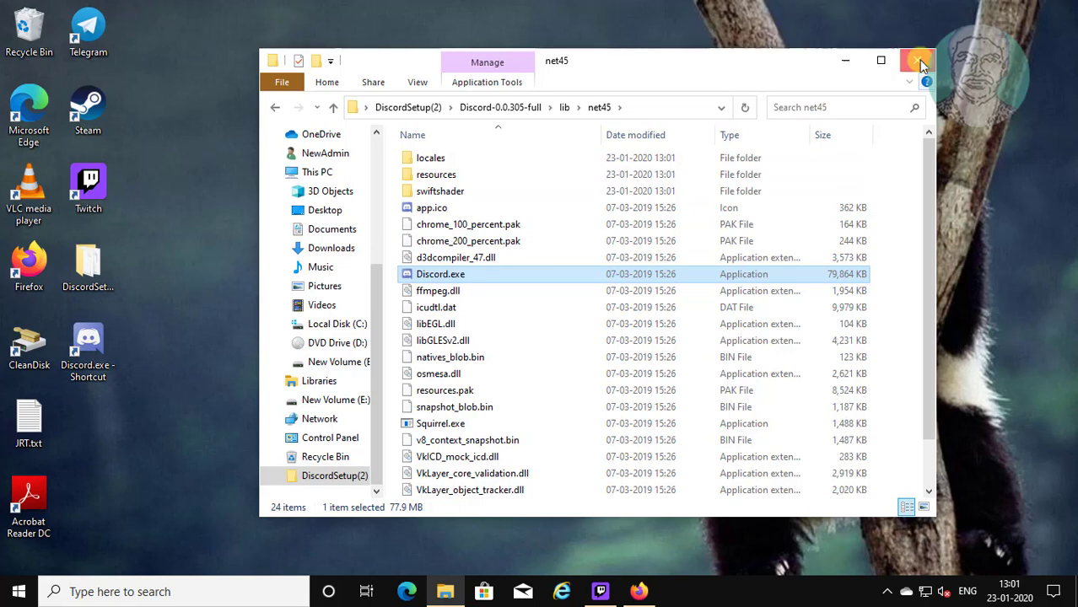
pyautogui.click(919, 60)
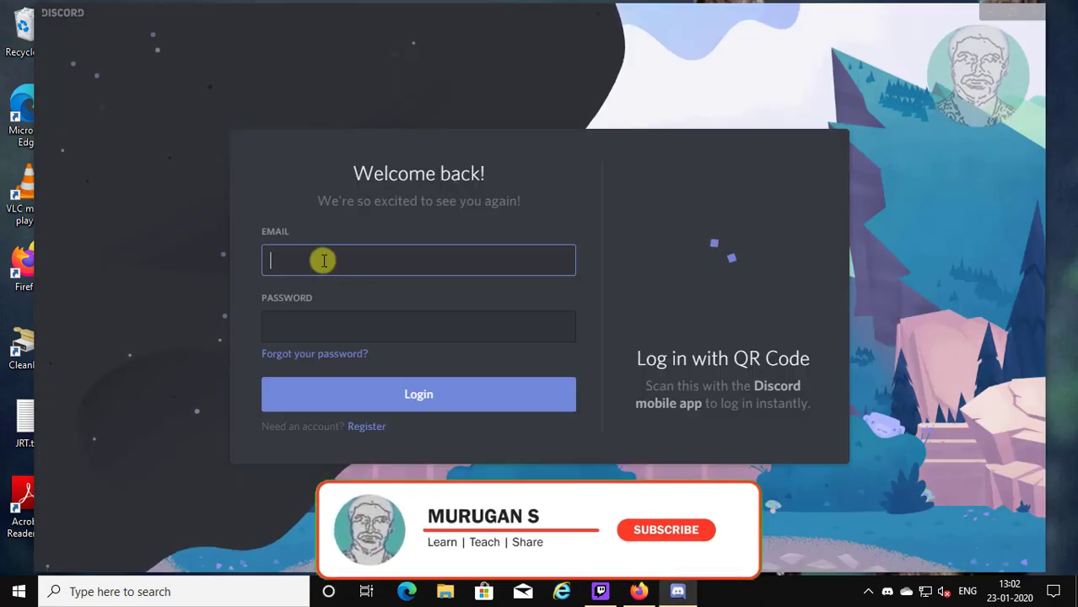
pyautogui.moveTo(666, 530)
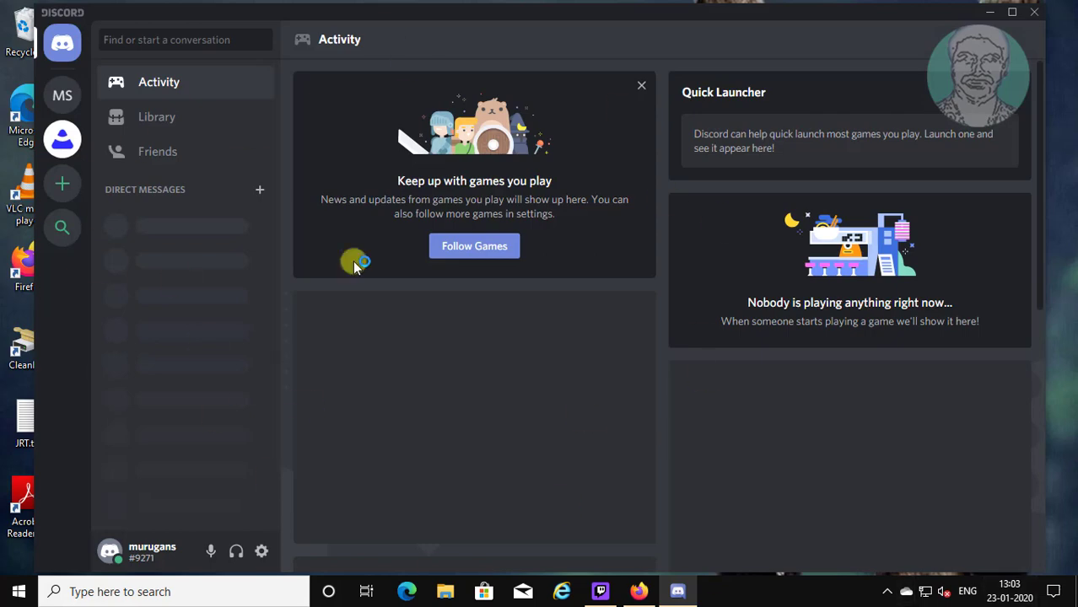
pyautogui.moveTo(62, 95)
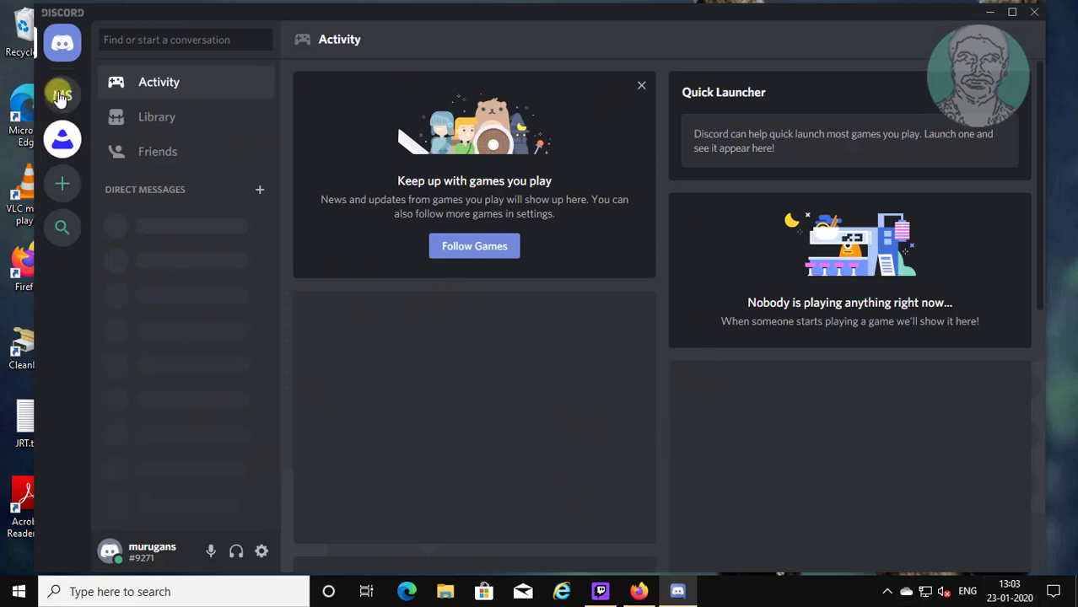